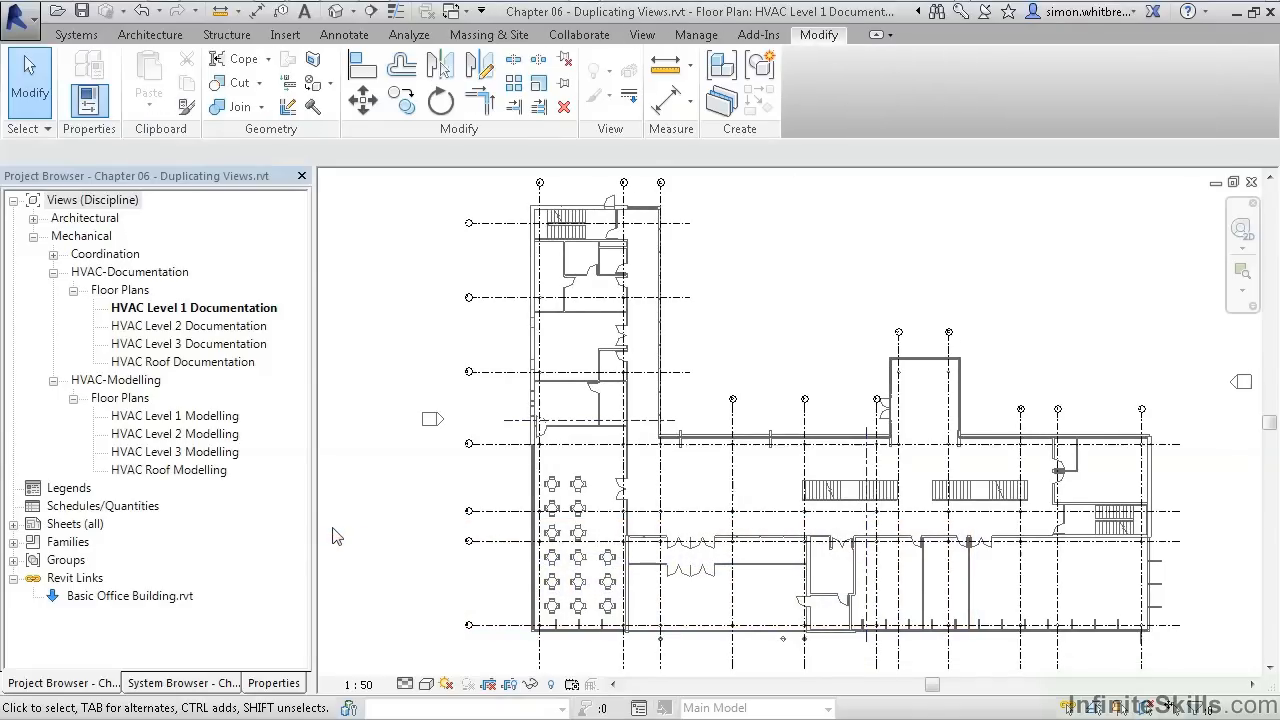
pyautogui.moveTo(378, 452)
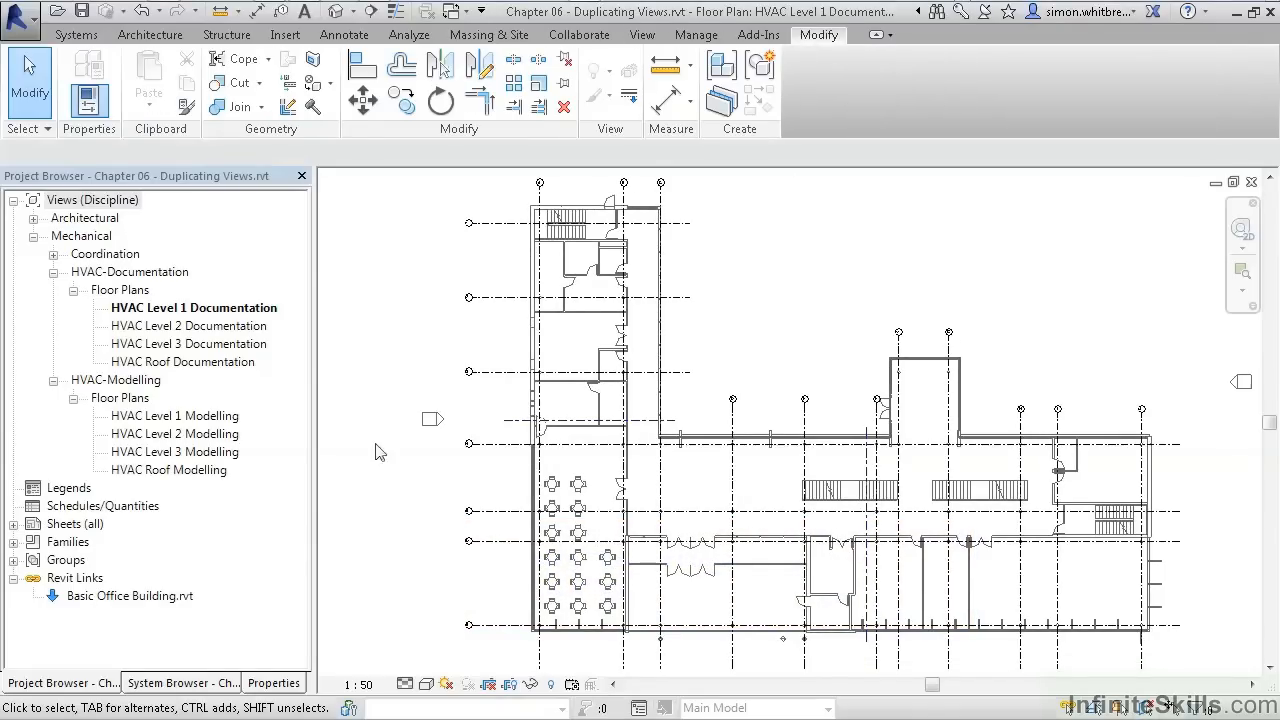
pyautogui.moveTo(150, 348)
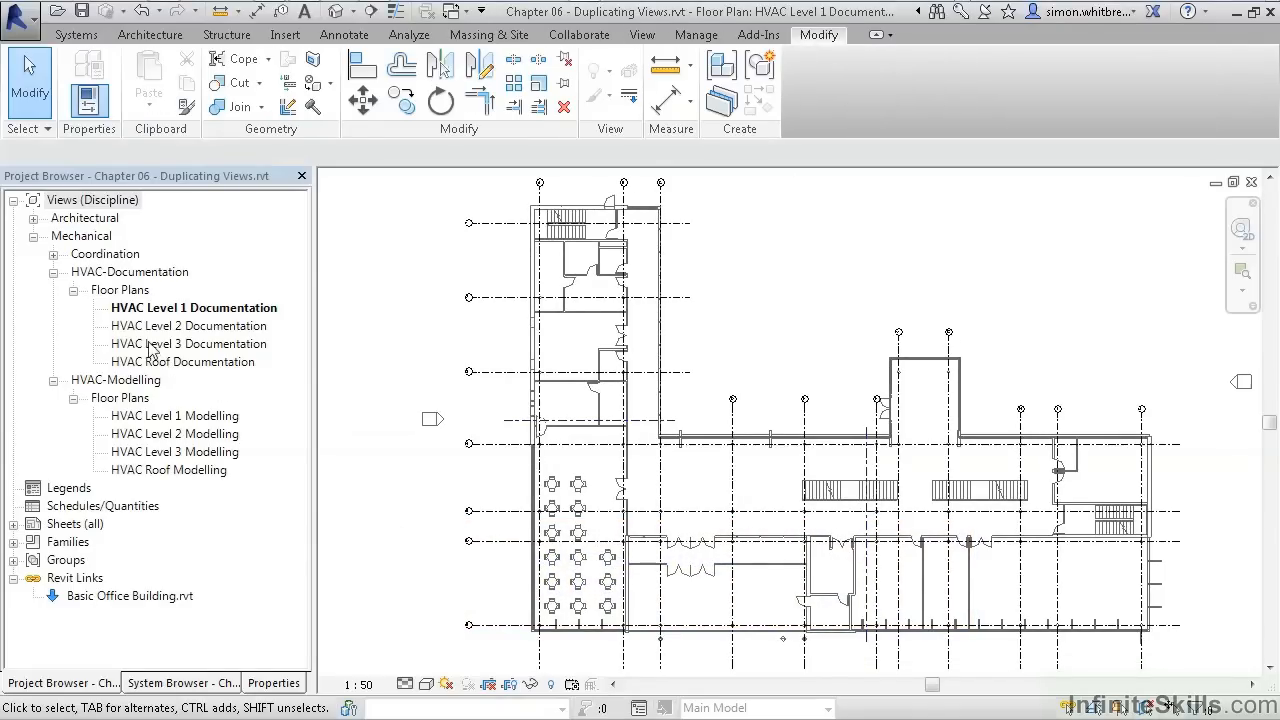
pyautogui.moveTo(124, 354)
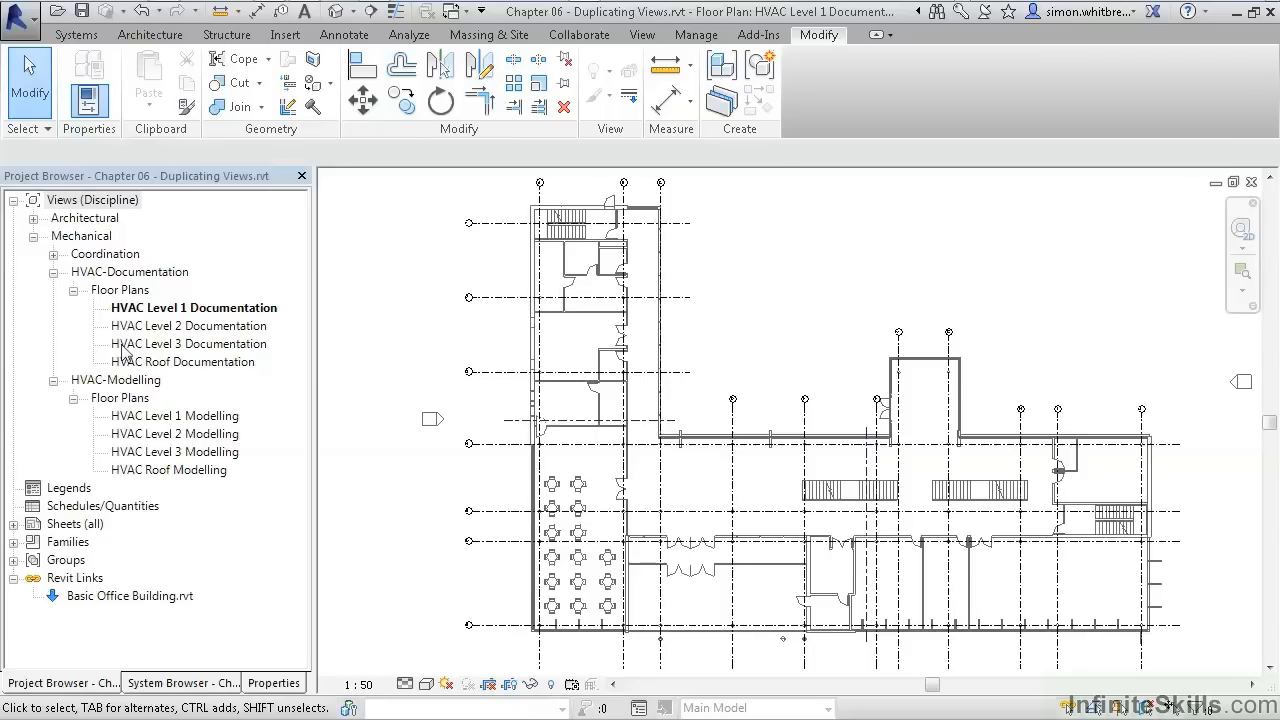
# Open HVAC Level 3 Documentation from HVAC-Documentation > Floor Plans in the Project Browser
pyautogui.doubleClick(192, 344)
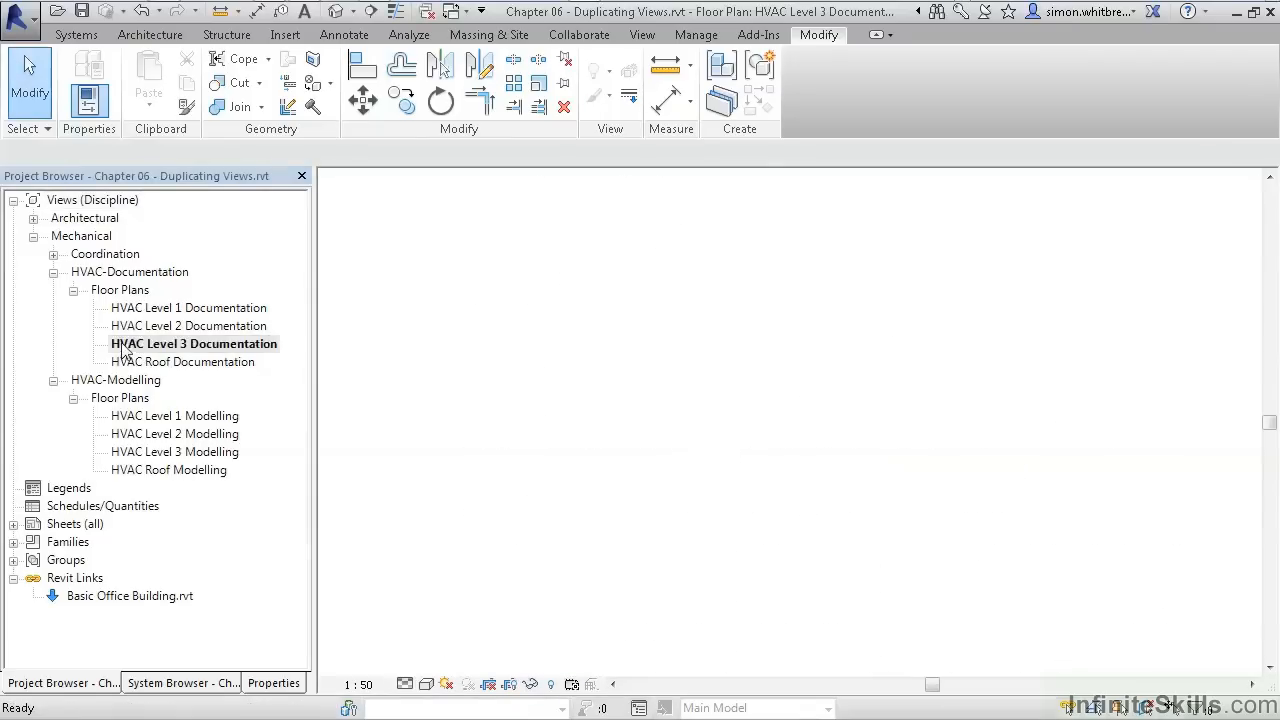
pyautogui.doubleClick(192, 344)
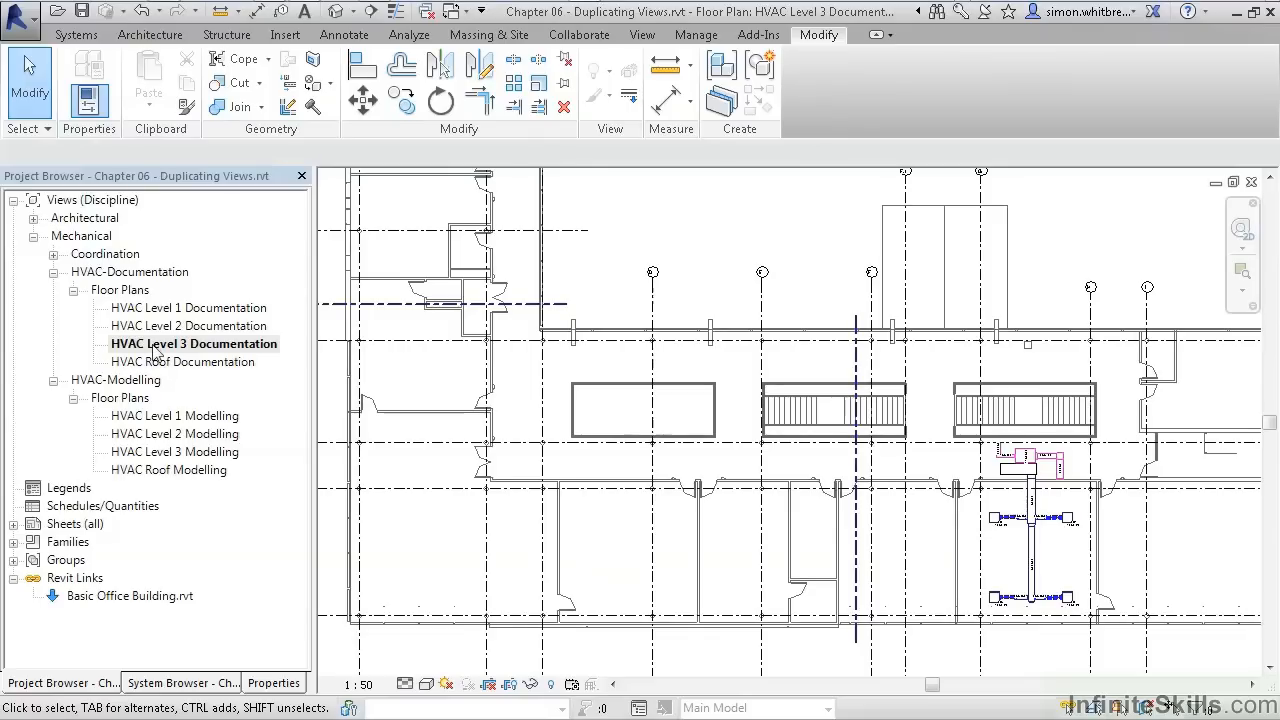
# Duplicate the HVAC Level 3 Documentation view via Duplicate View > Duplicate
pyautogui.click(194, 344)
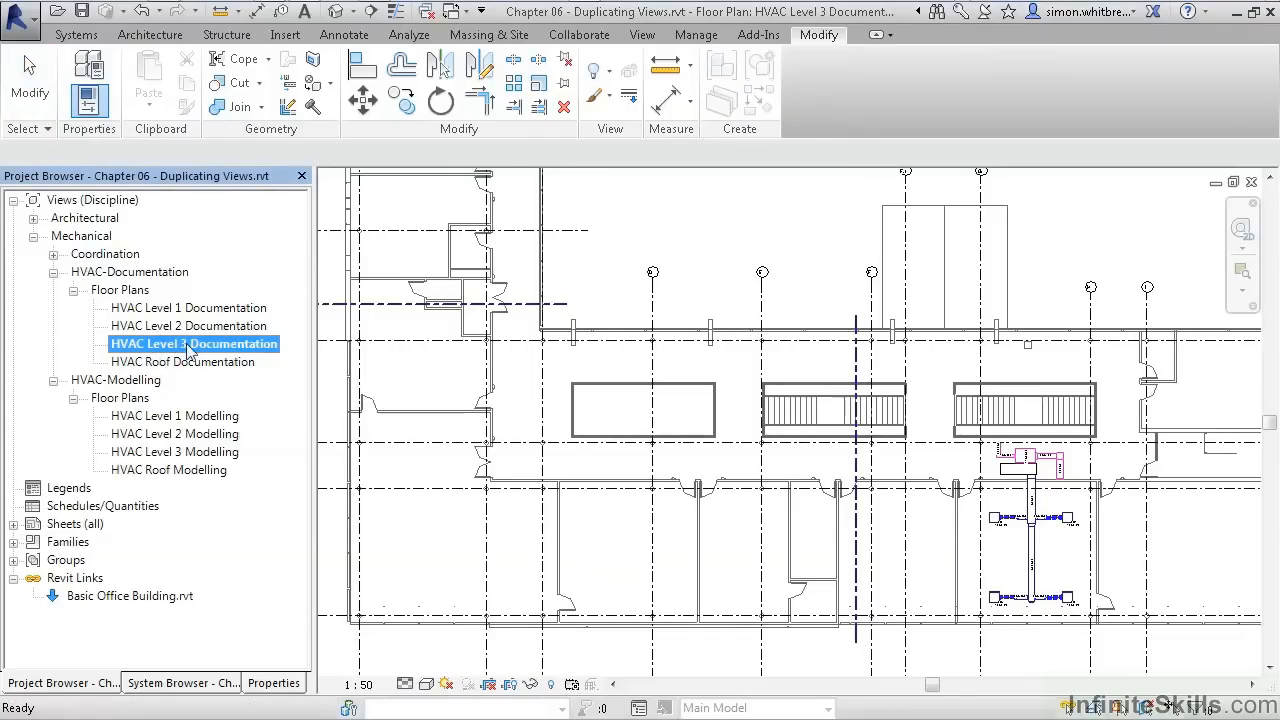
pyautogui.rightClick(192, 344)
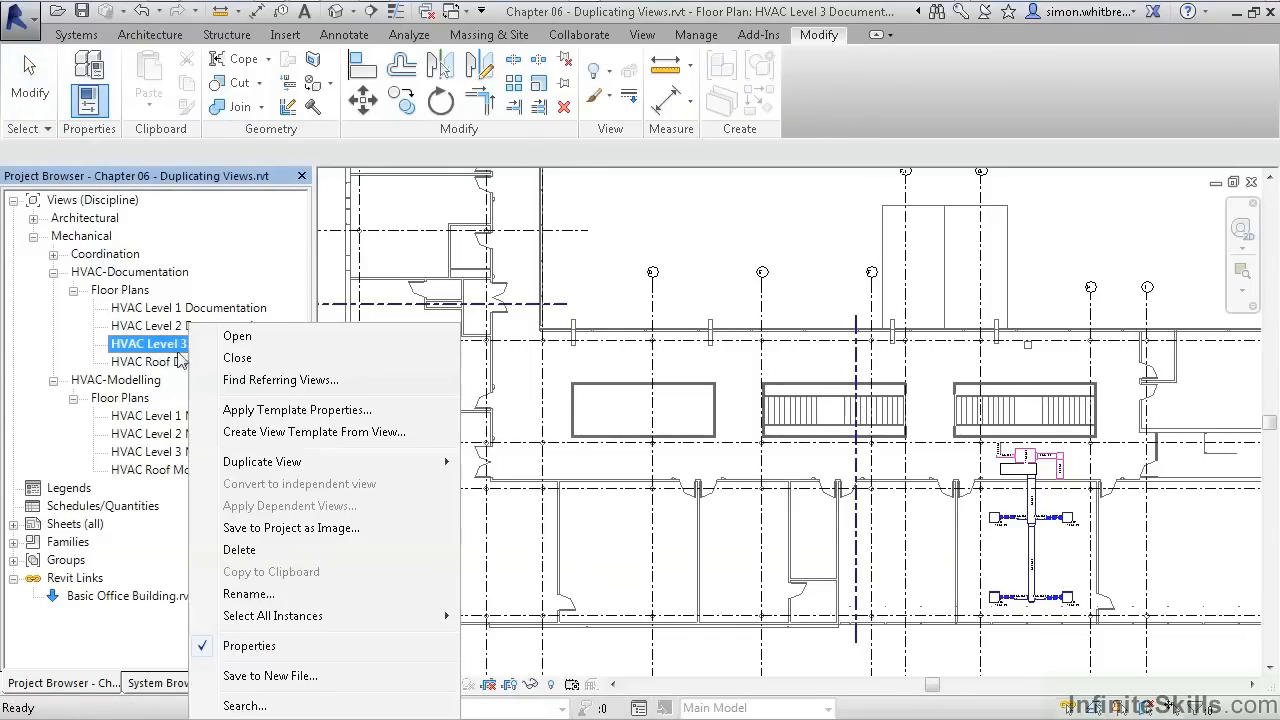
pyautogui.moveTo(262, 460)
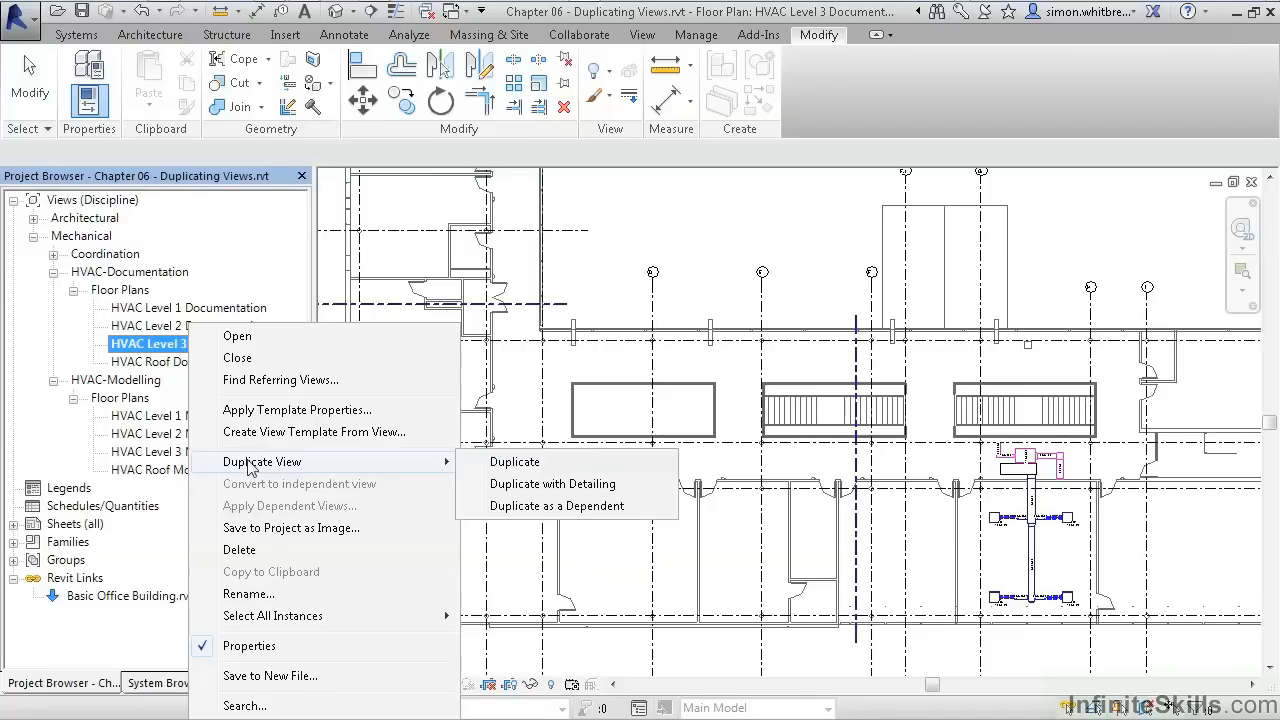
pyautogui.moveTo(556, 504)
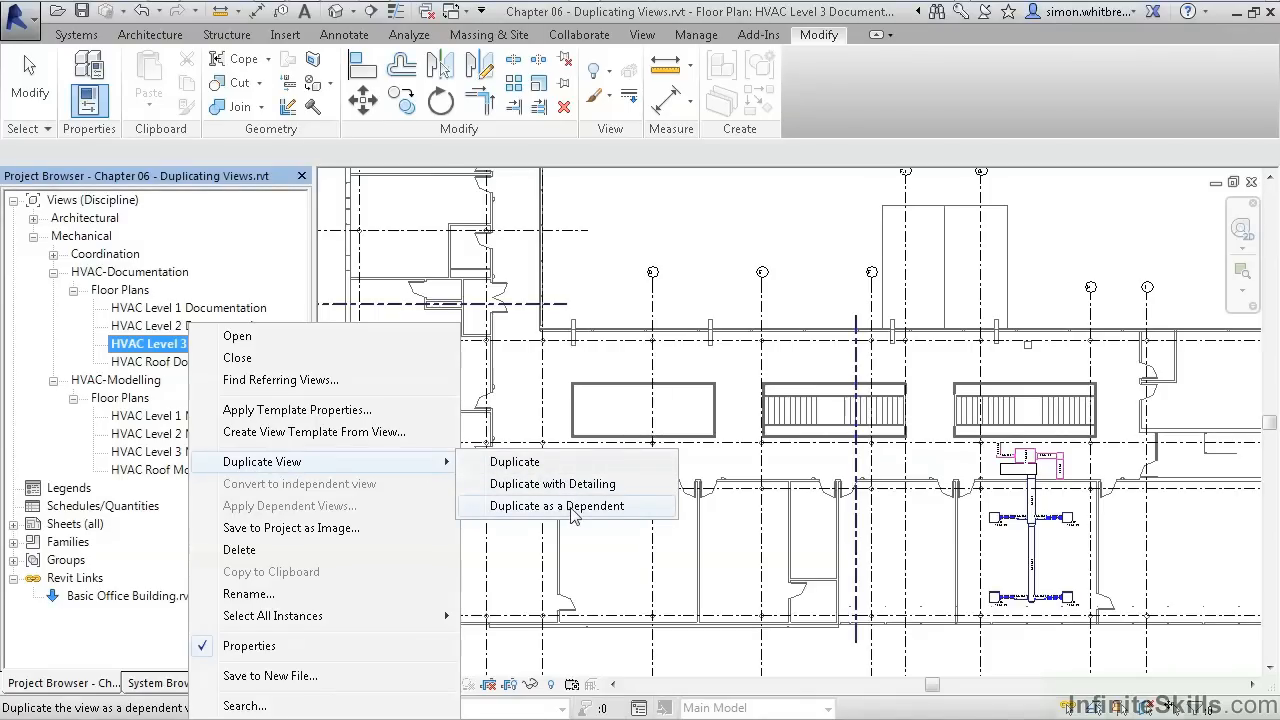
pyautogui.moveTo(568, 482)
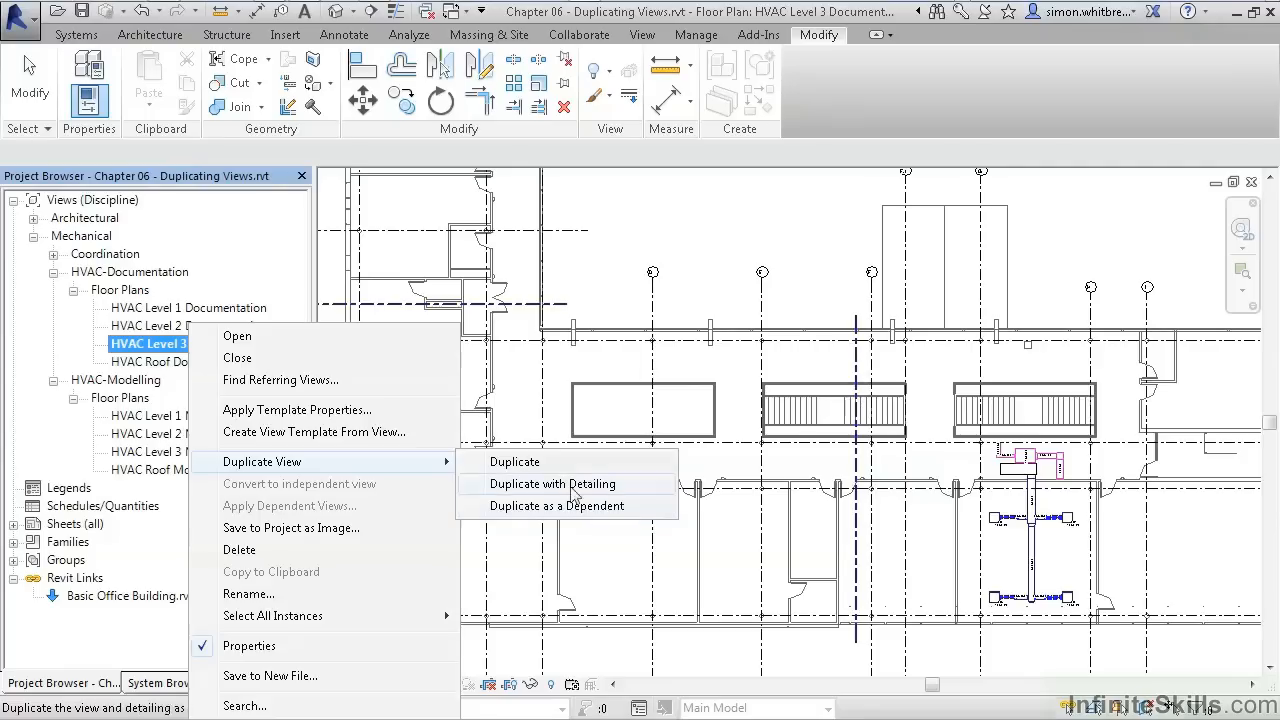
pyautogui.click(552, 484)
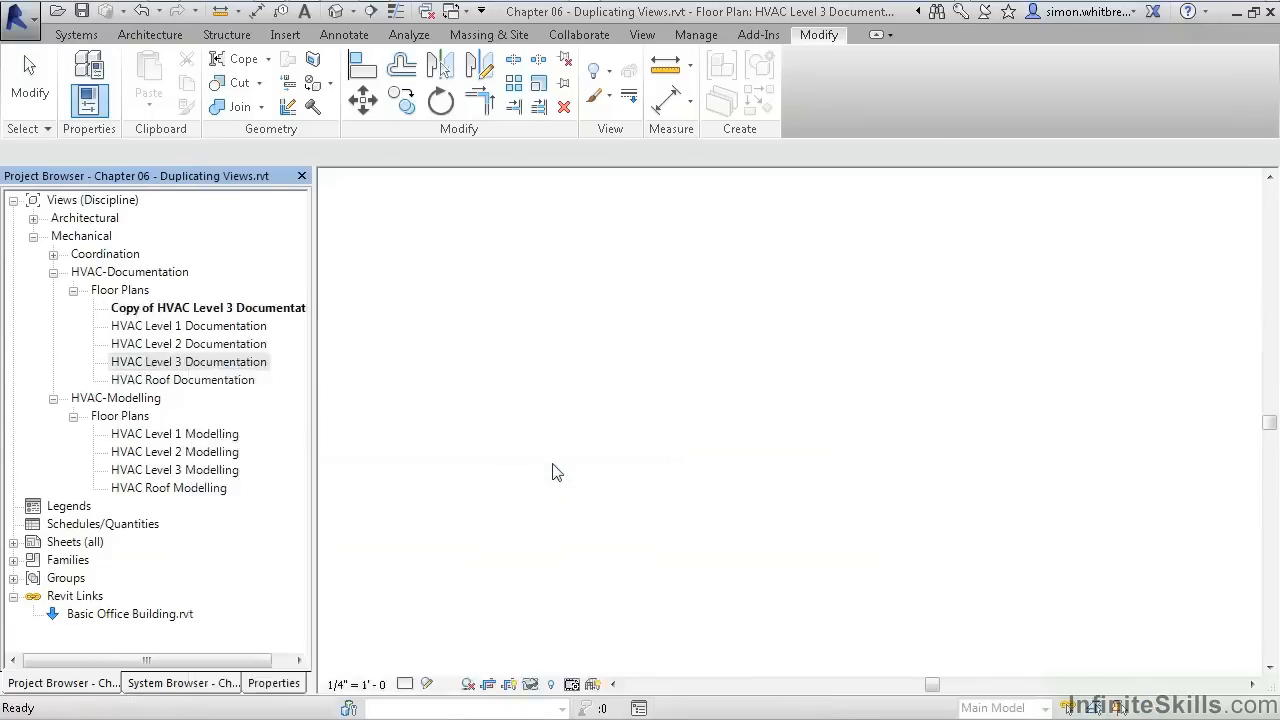
# Rename the copied view 'HVAC Level 3 Documentation DUPLICATE' and confirm
pyautogui.doubleClick(208, 308)
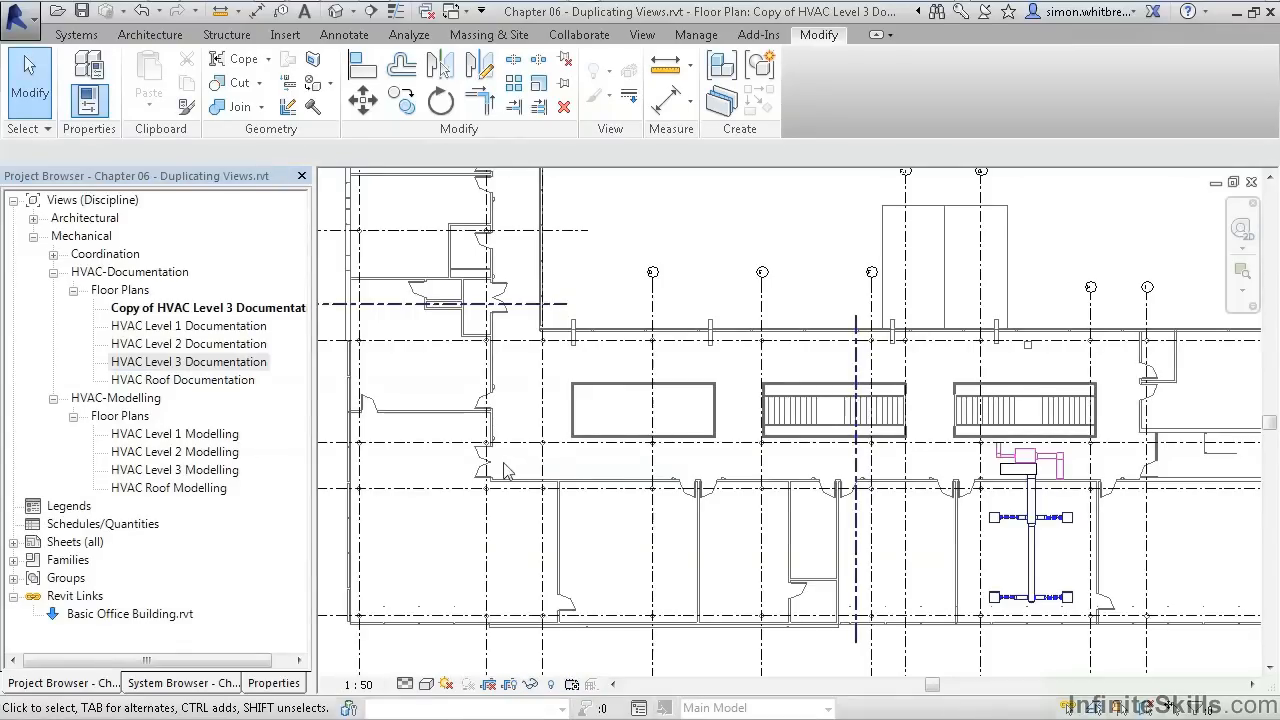
pyautogui.rightClick(208, 308)
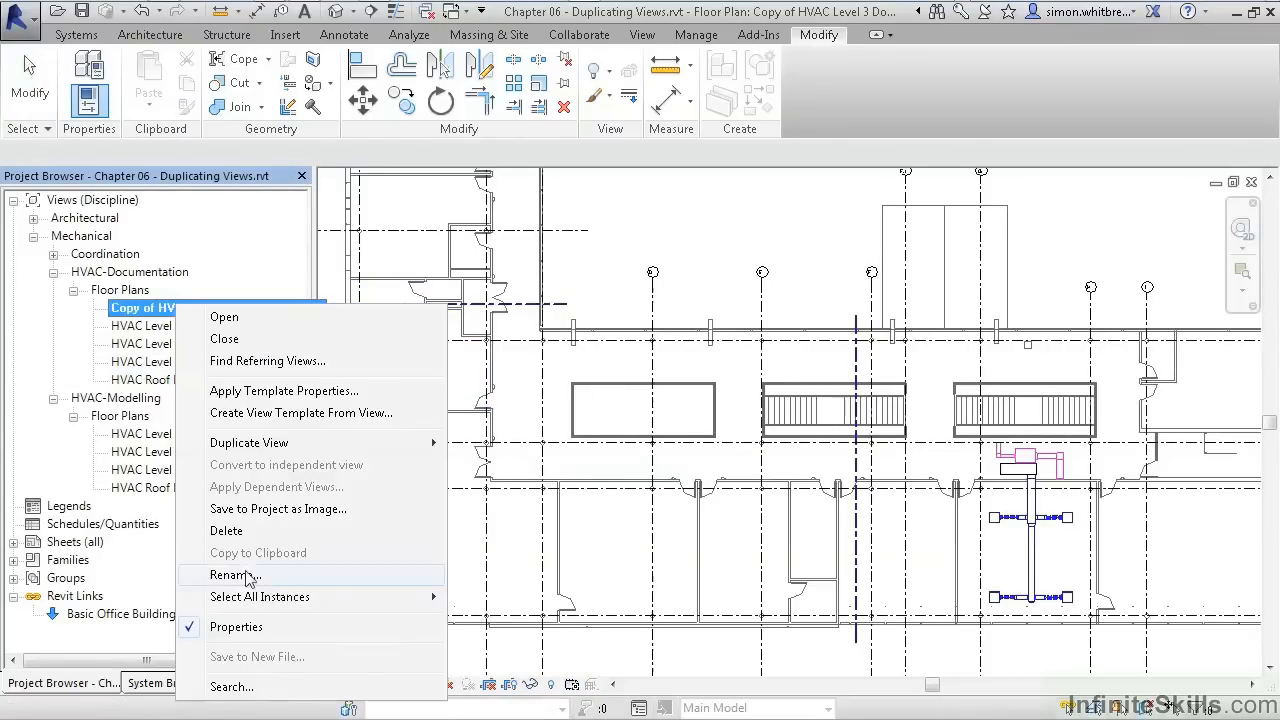
pyautogui.click(238, 576)
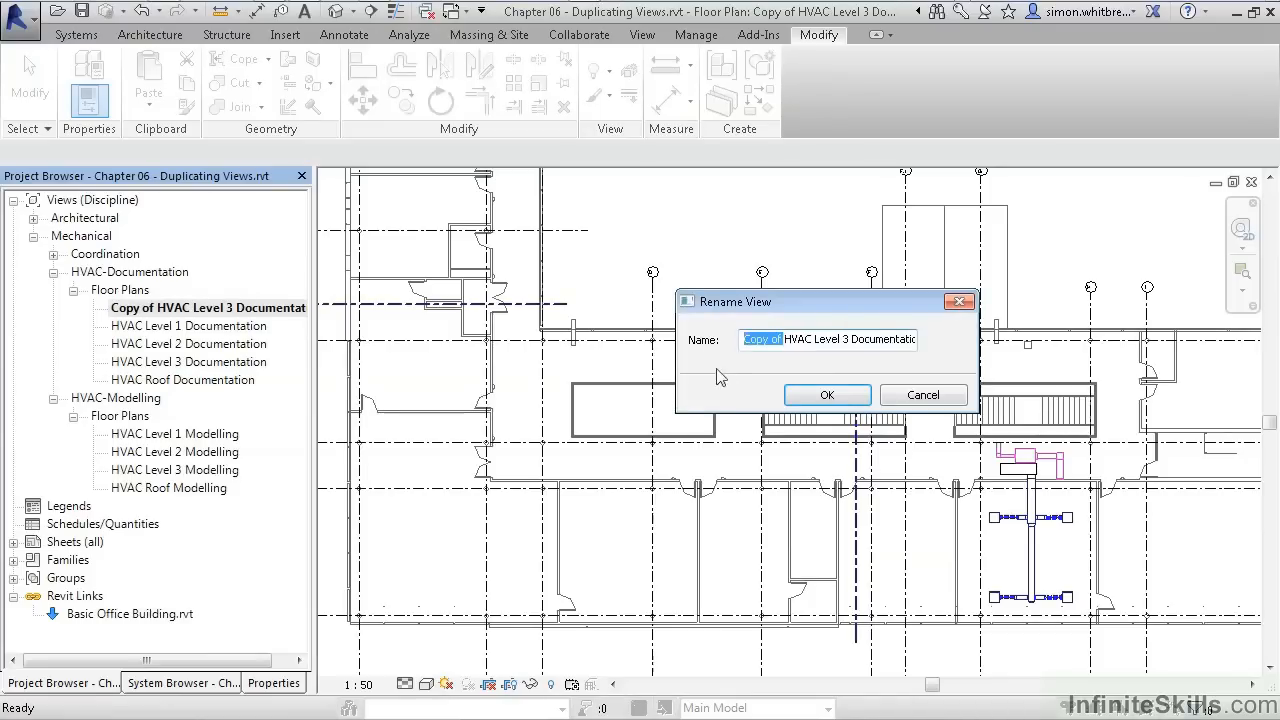
pyautogui.write('HVAC Level 3 Documentation')
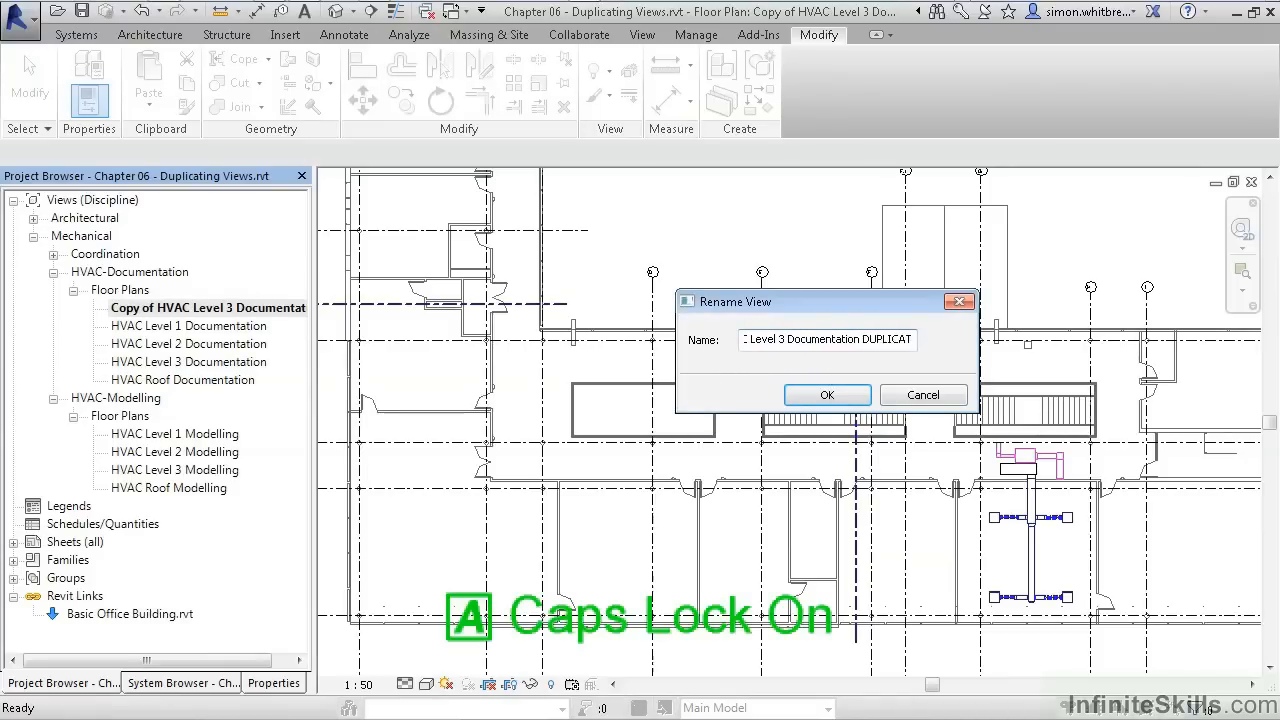
pyautogui.click(826, 394)
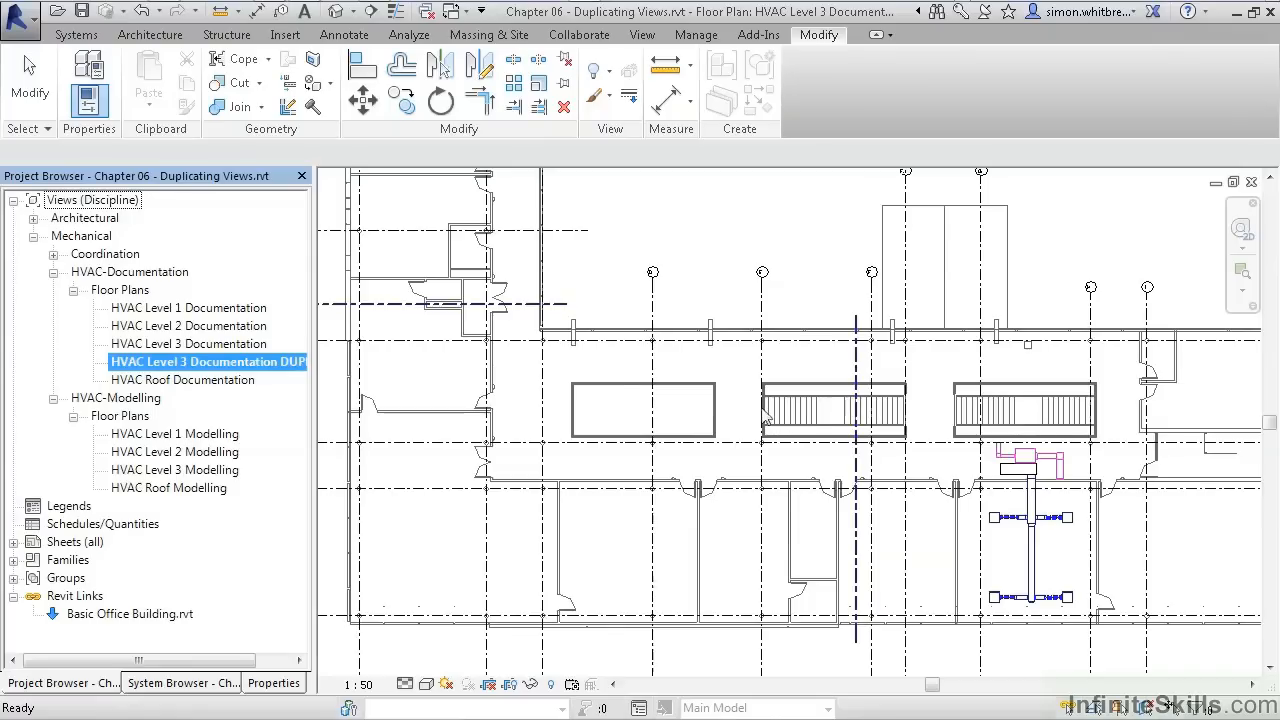
# Tile the original Level 3 plan and its DUPLICATE copy side by side with Tile Windows
pyautogui.click(642, 34)
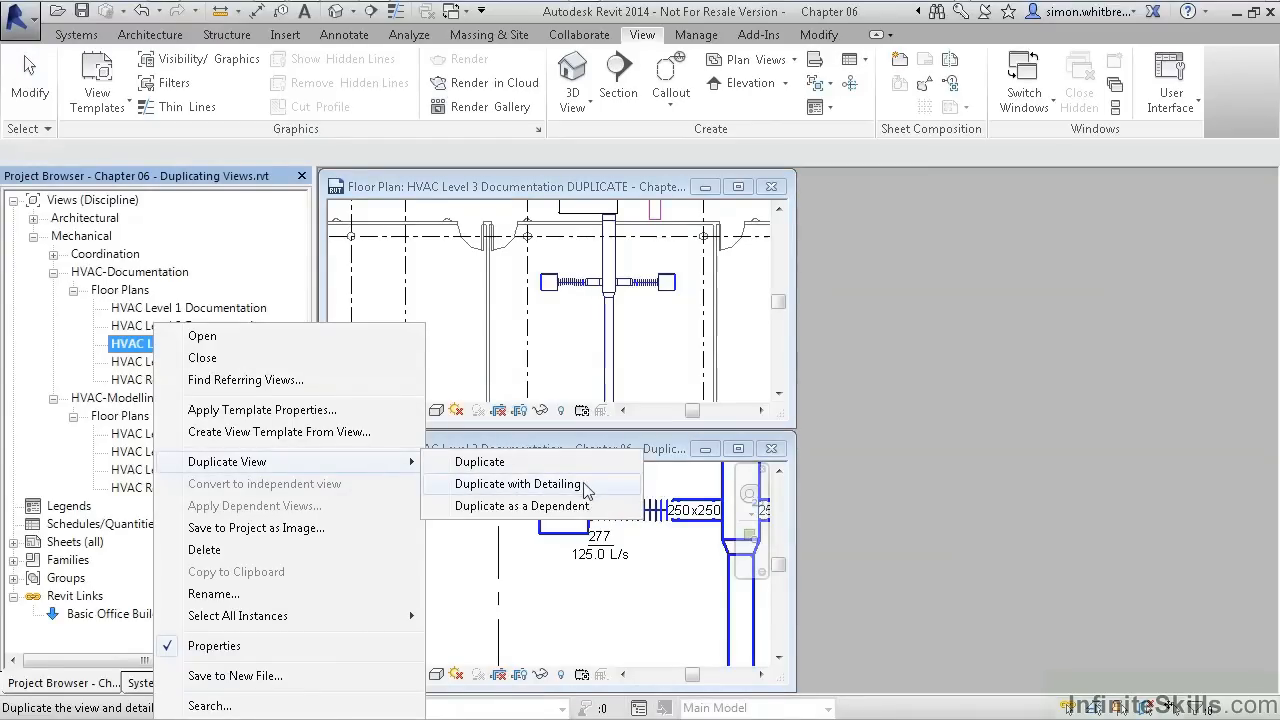
# Duplicate with Detailing, rename the copy 'HVAC Level 3 Documentation WITH DETAILING', and select the air terminal
pyautogui.click(520, 484)
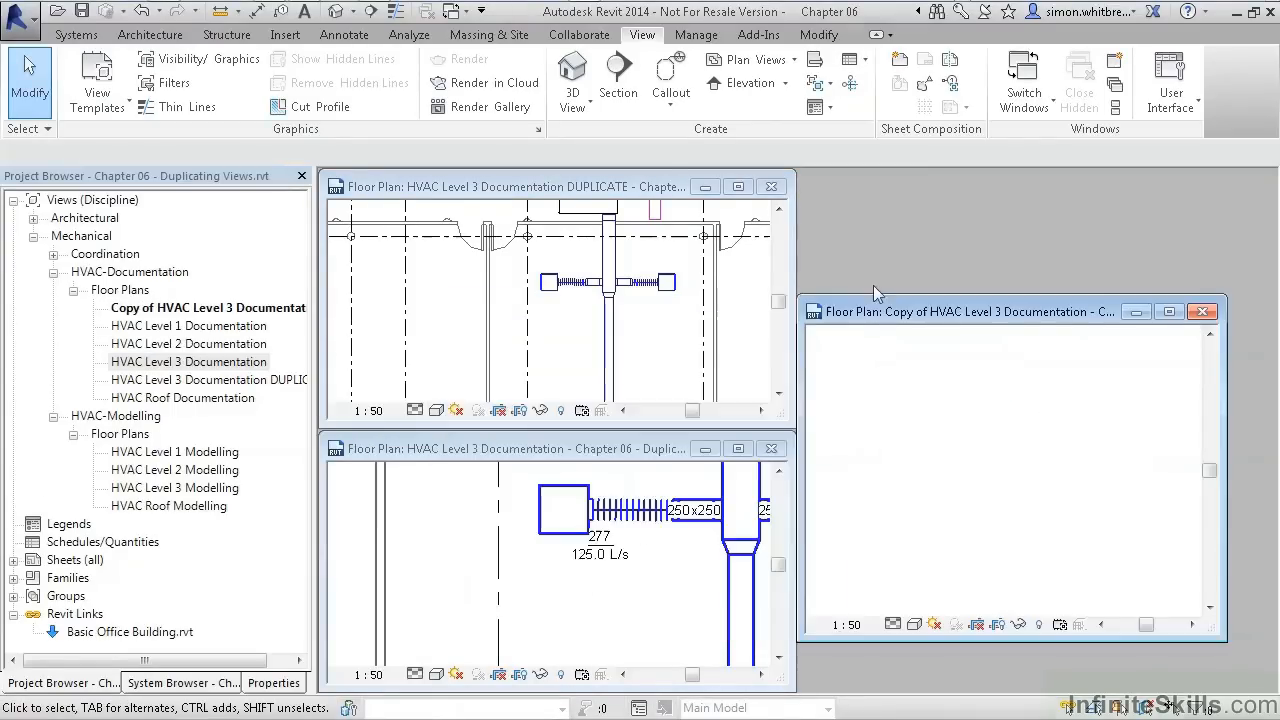
pyautogui.rightClick(150, 308)
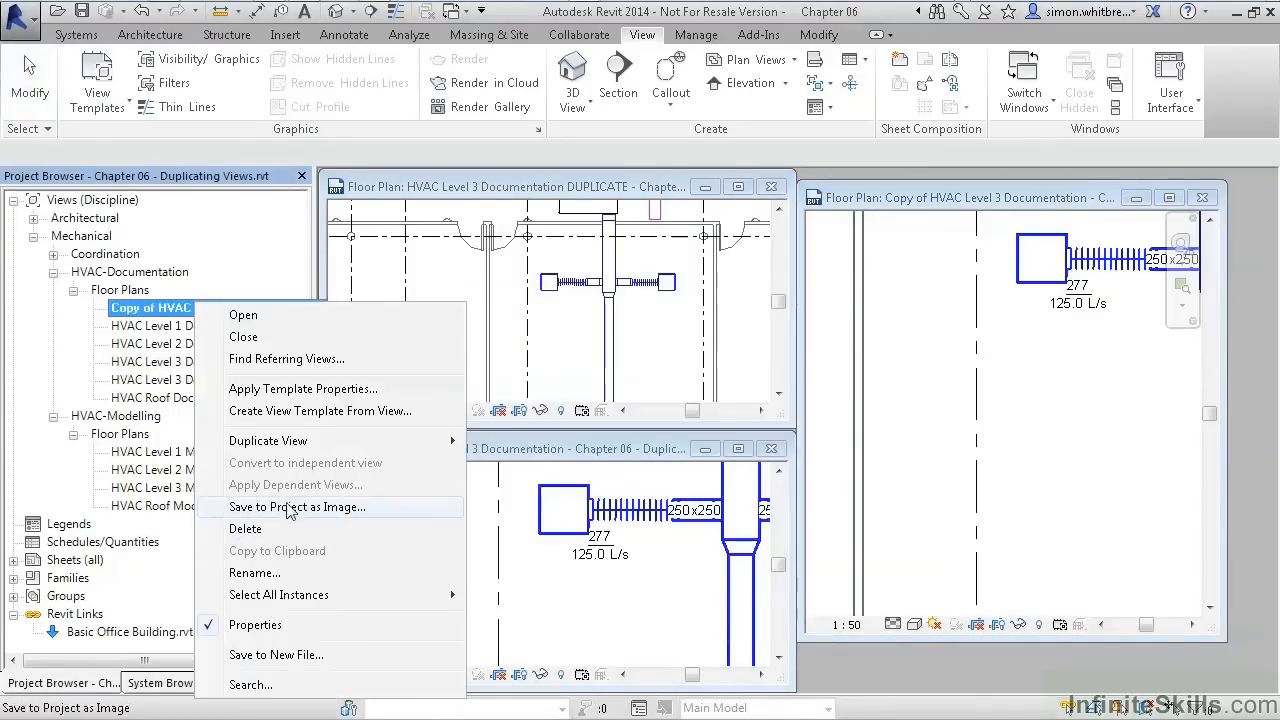
pyautogui.click(254, 572)
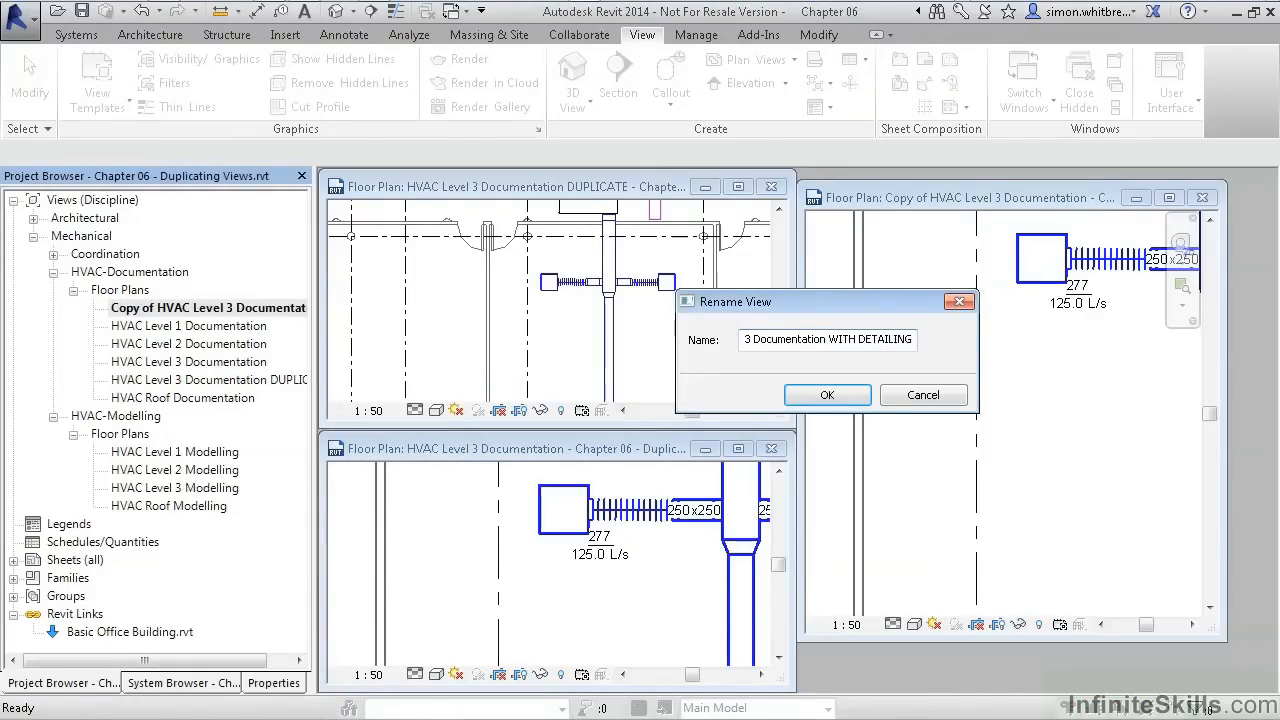
pyautogui.click(826, 394)
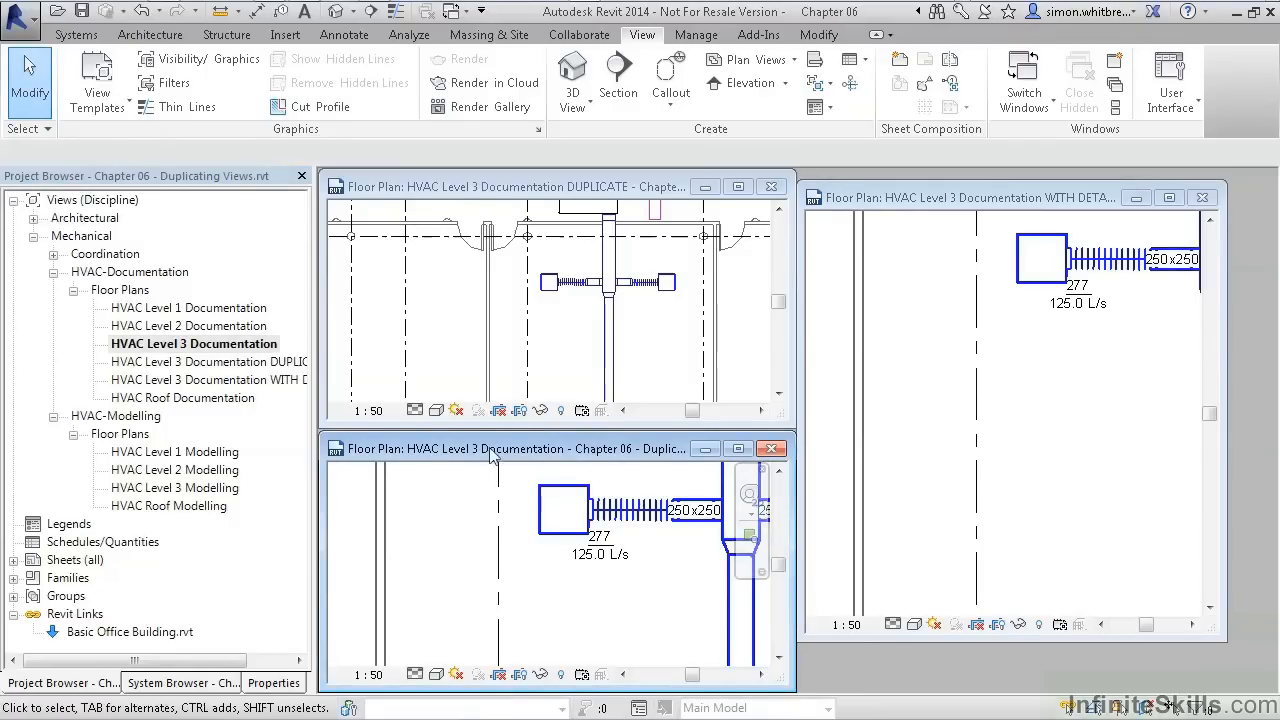
pyautogui.click(564, 510)
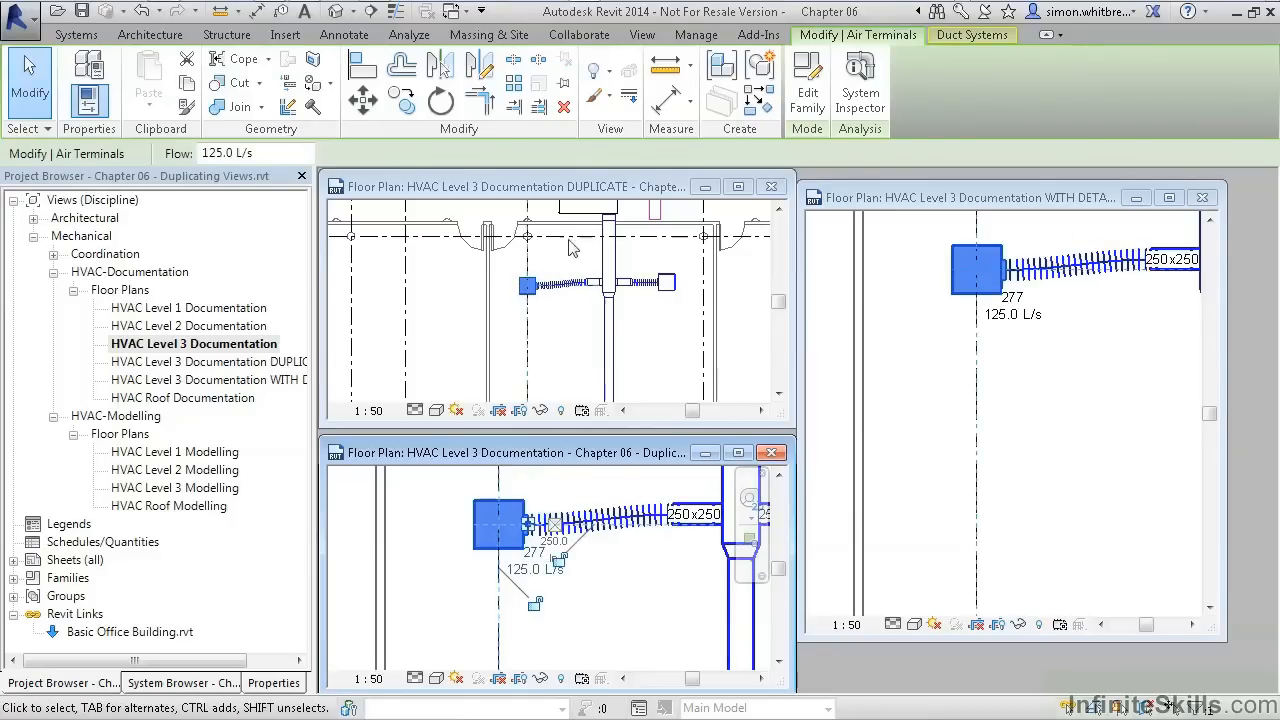
pyautogui.moveTo(570, 642)
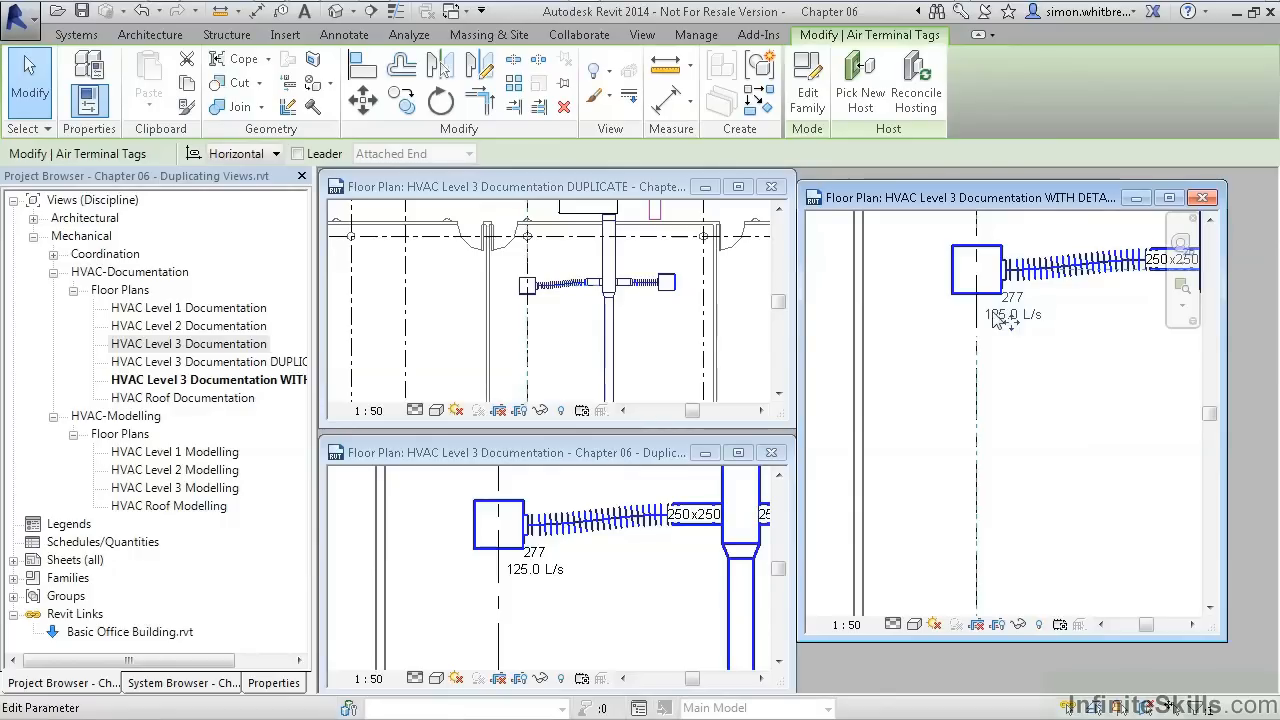
# Set the air terminal tag flow to 150 L/s and drag the tag left of the terminal
pyautogui.doubleClick(1012, 314)
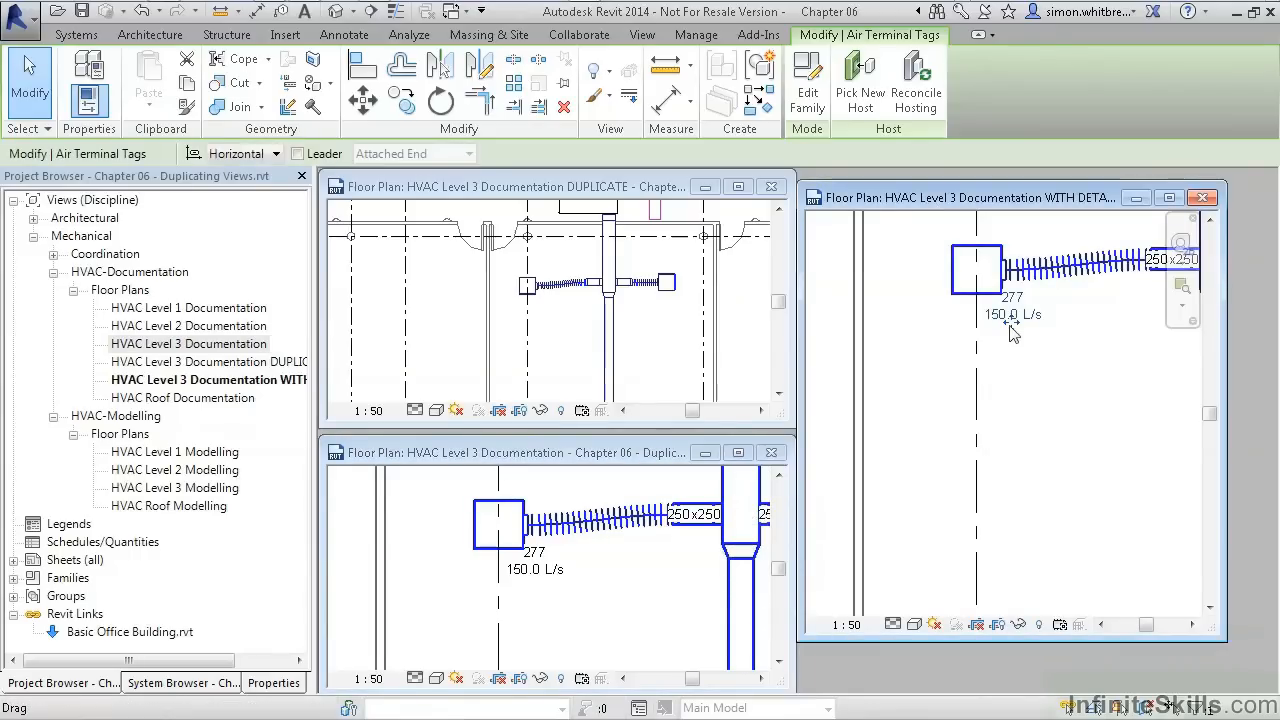
pyautogui.moveTo(1010, 314); pyautogui.dragTo(904, 276)
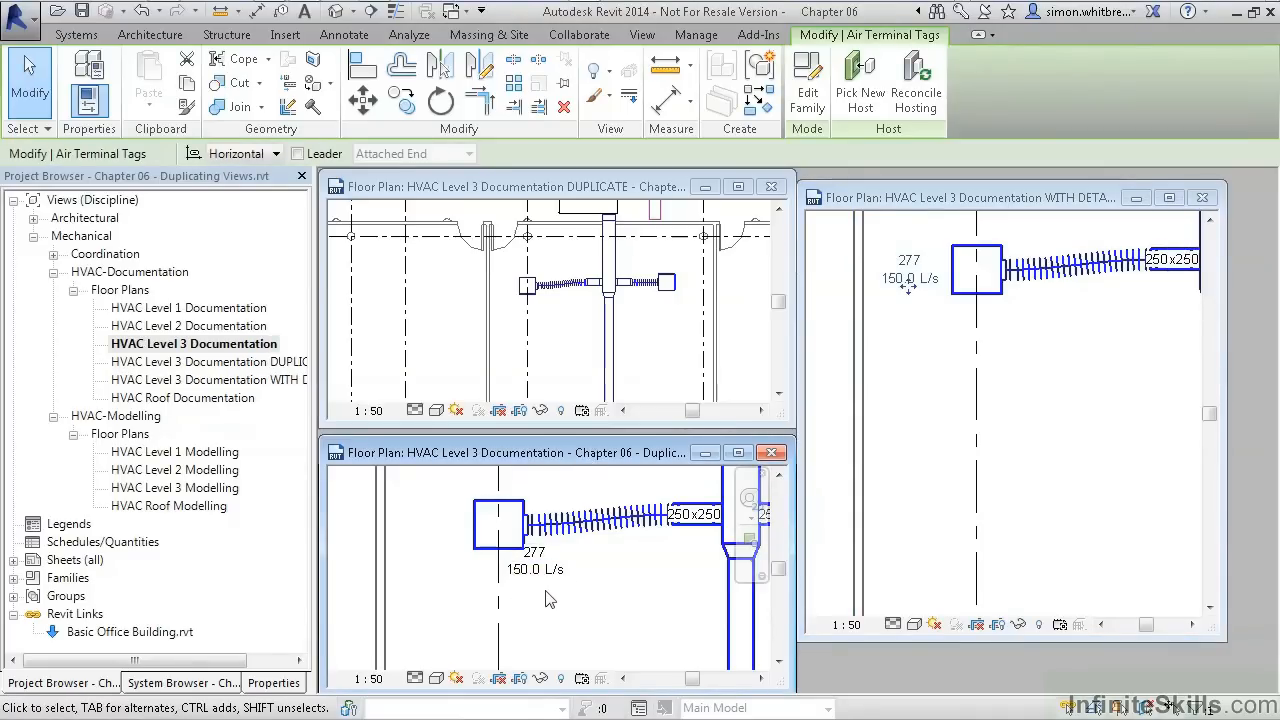
pyautogui.rightClick(194, 344)
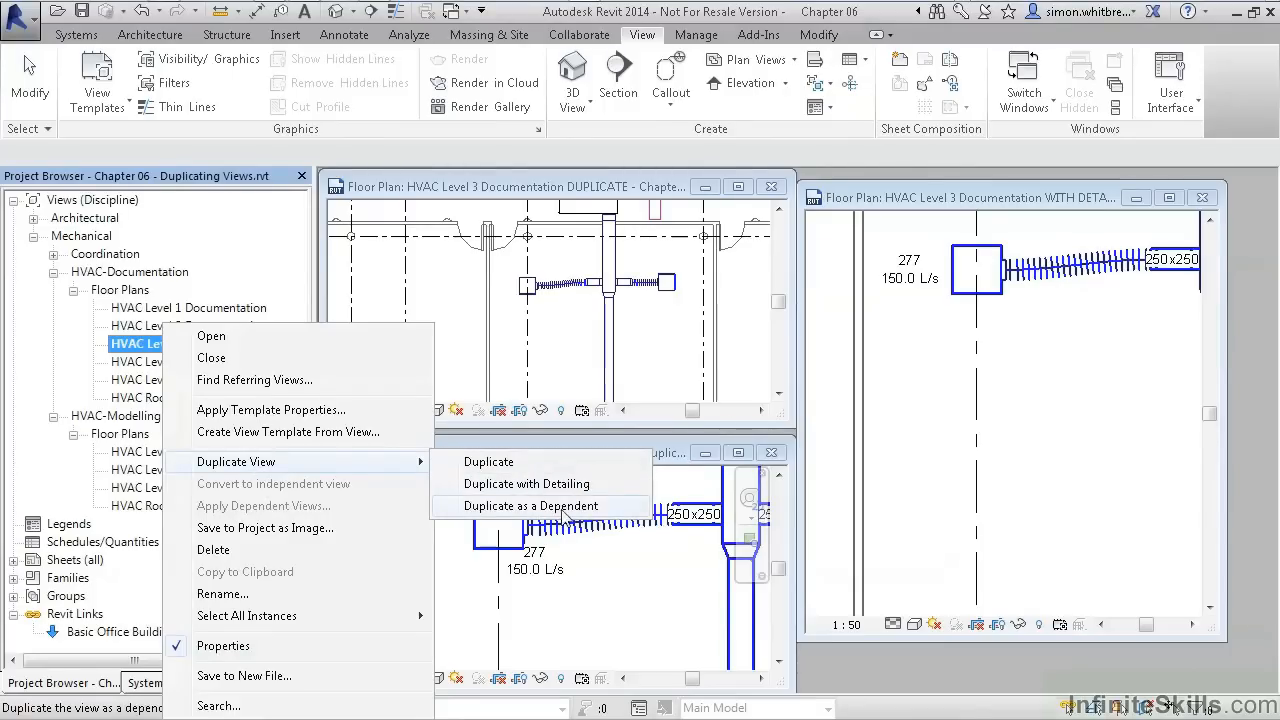
# Duplicate HVAC Level 3 Documentation as a Dependent and open the new dependent view
pyautogui.click(536, 506)
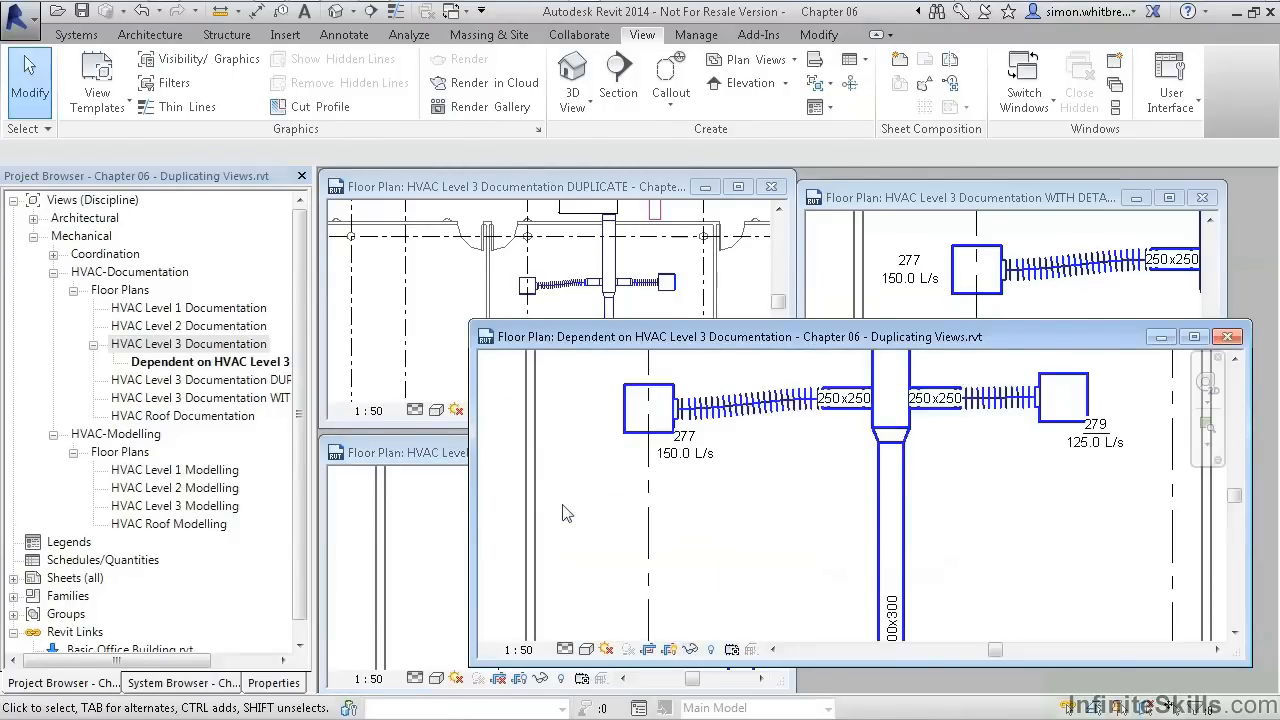
pyautogui.moveTo(320, 236)
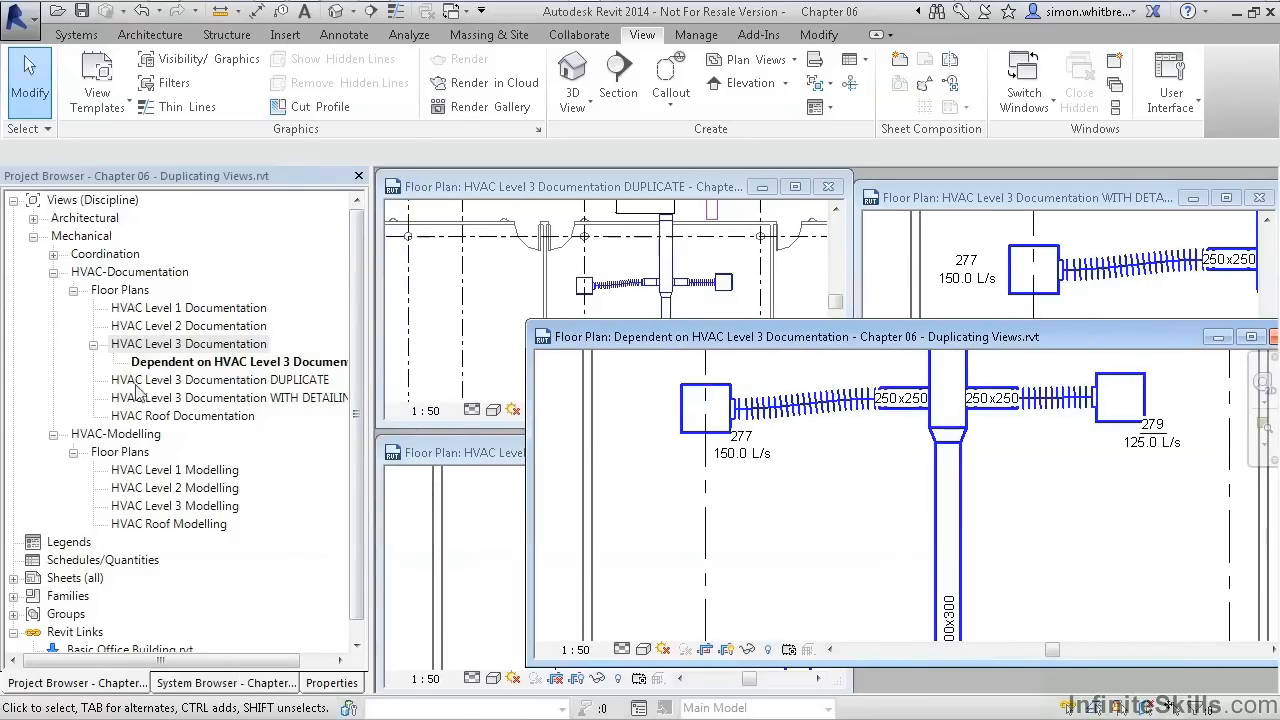
pyautogui.click(236, 360)
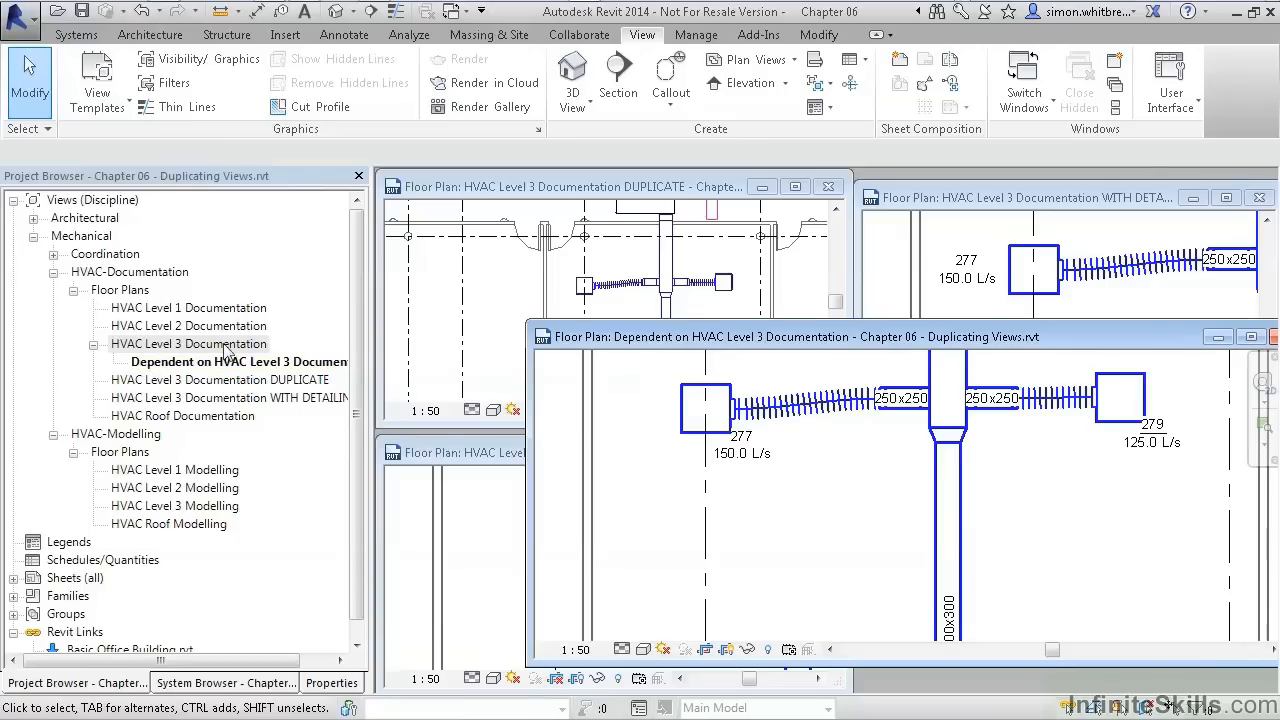
# Make another dependent copy and rename a dependent 'HVAC Level 3 Documentation EAST'
pyautogui.rightClick(188, 344)
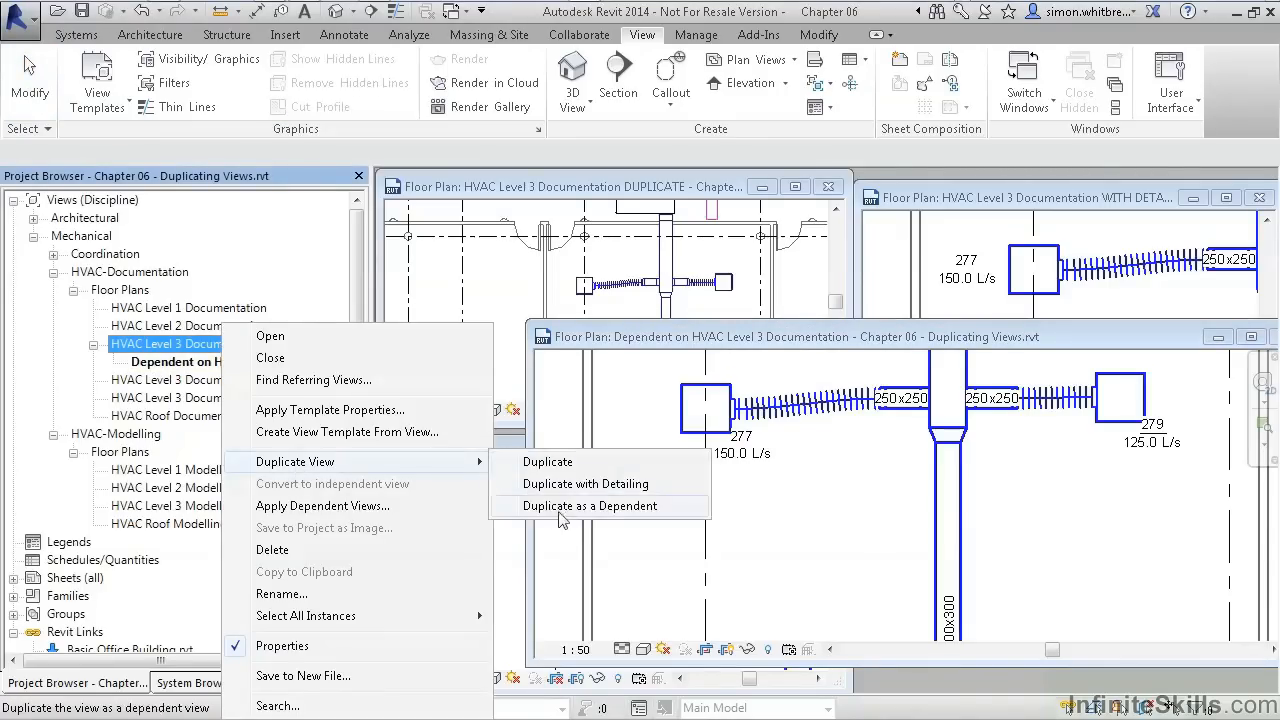
pyautogui.click(590, 504)
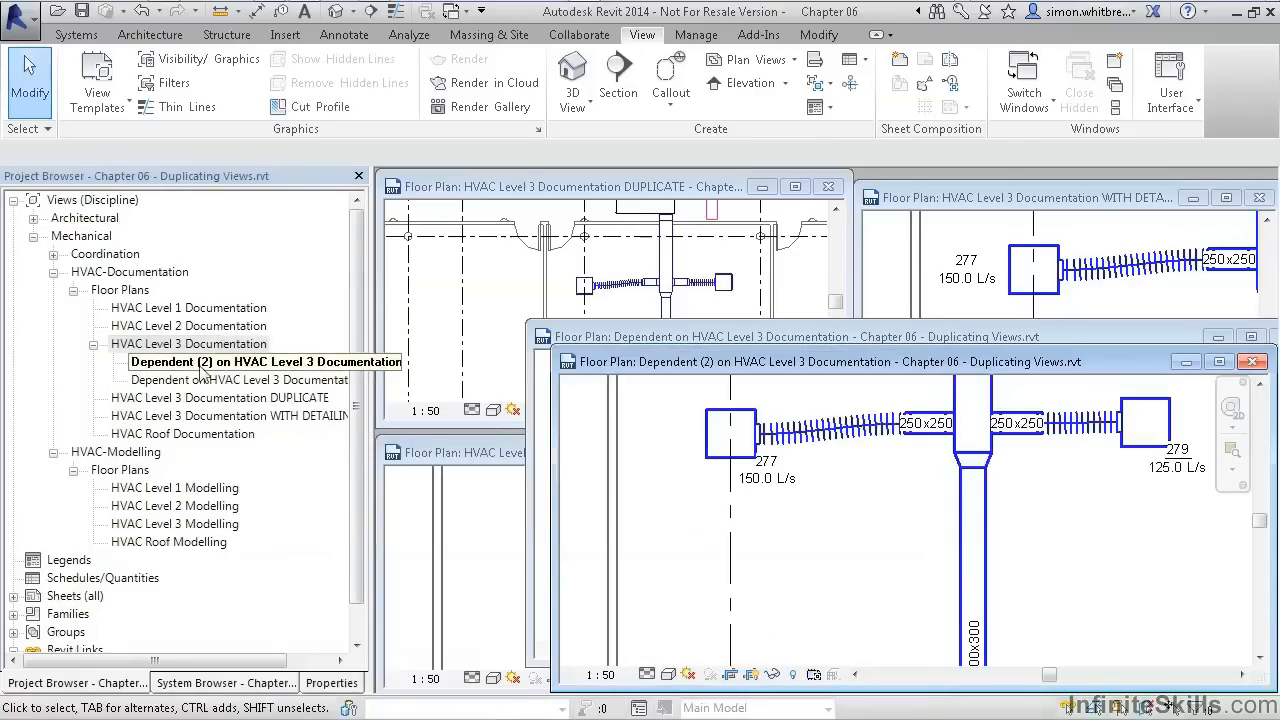
pyautogui.rightClick(160, 360)
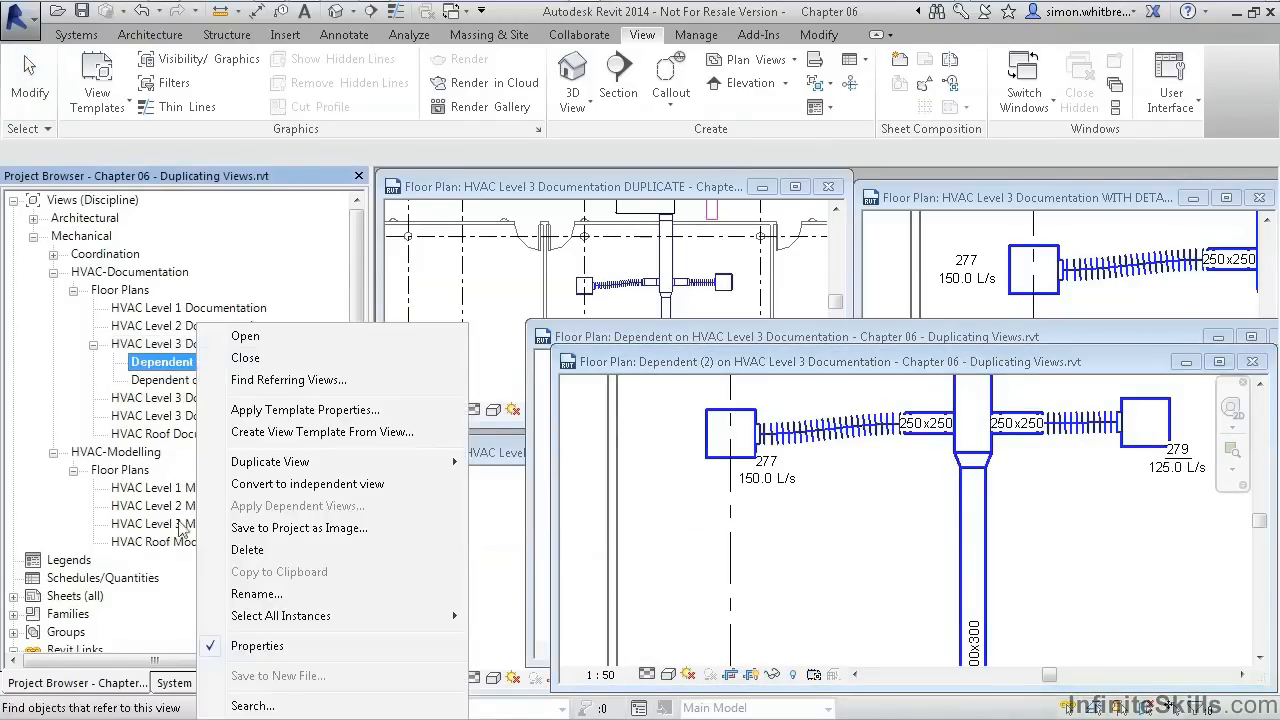
pyautogui.click(256, 592)
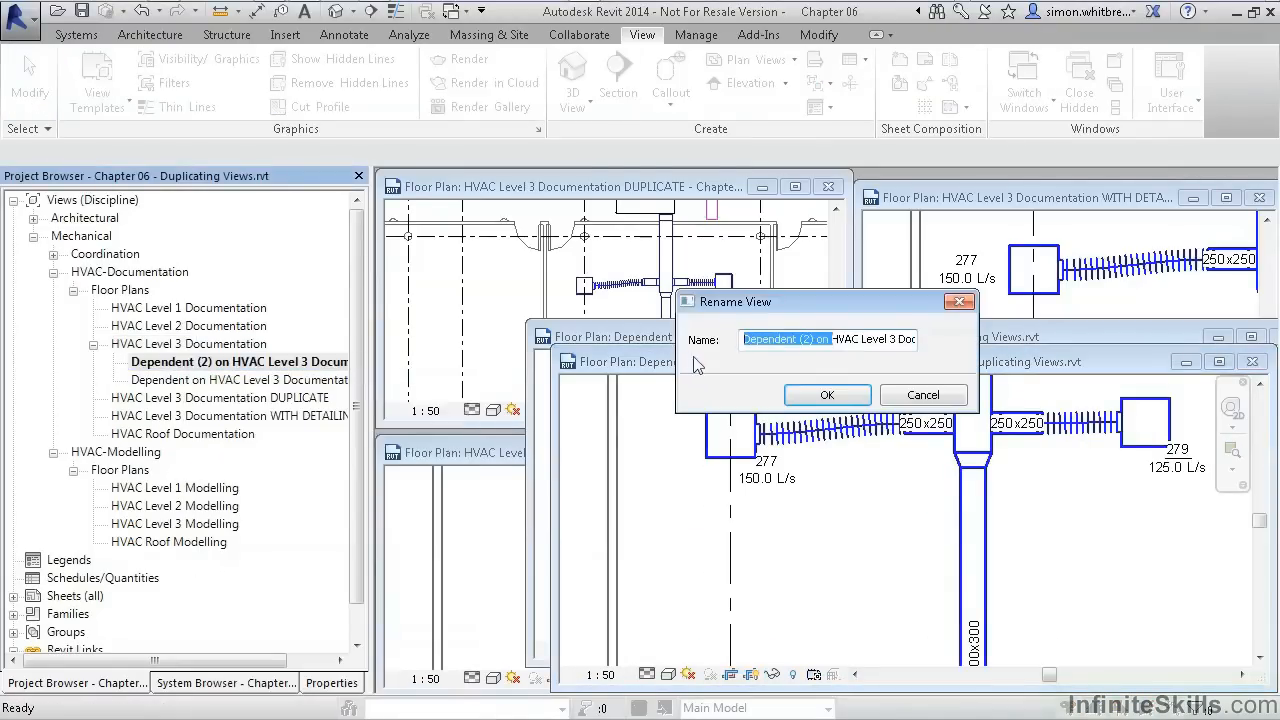
pyautogui.write('HVAC Level 3 Documentation EAST')
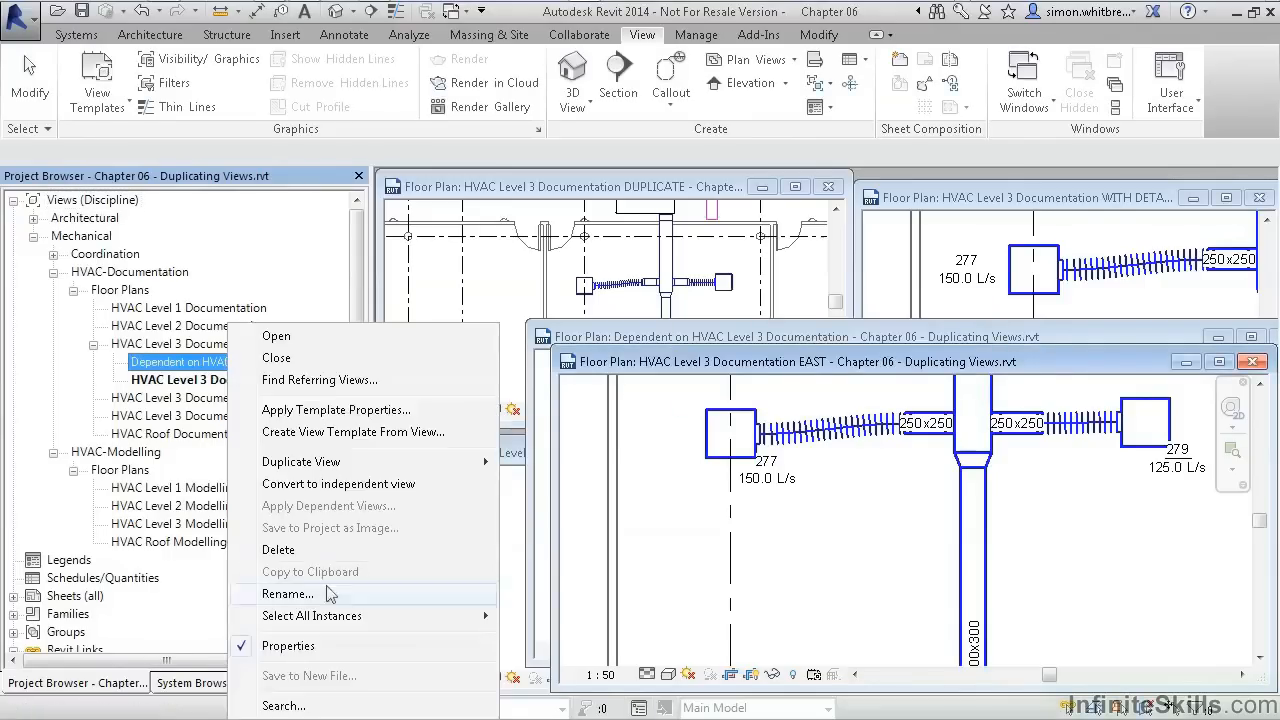
# Rename the other two dependents WEST and NORTH and confirm each name
pyautogui.click(288, 592)
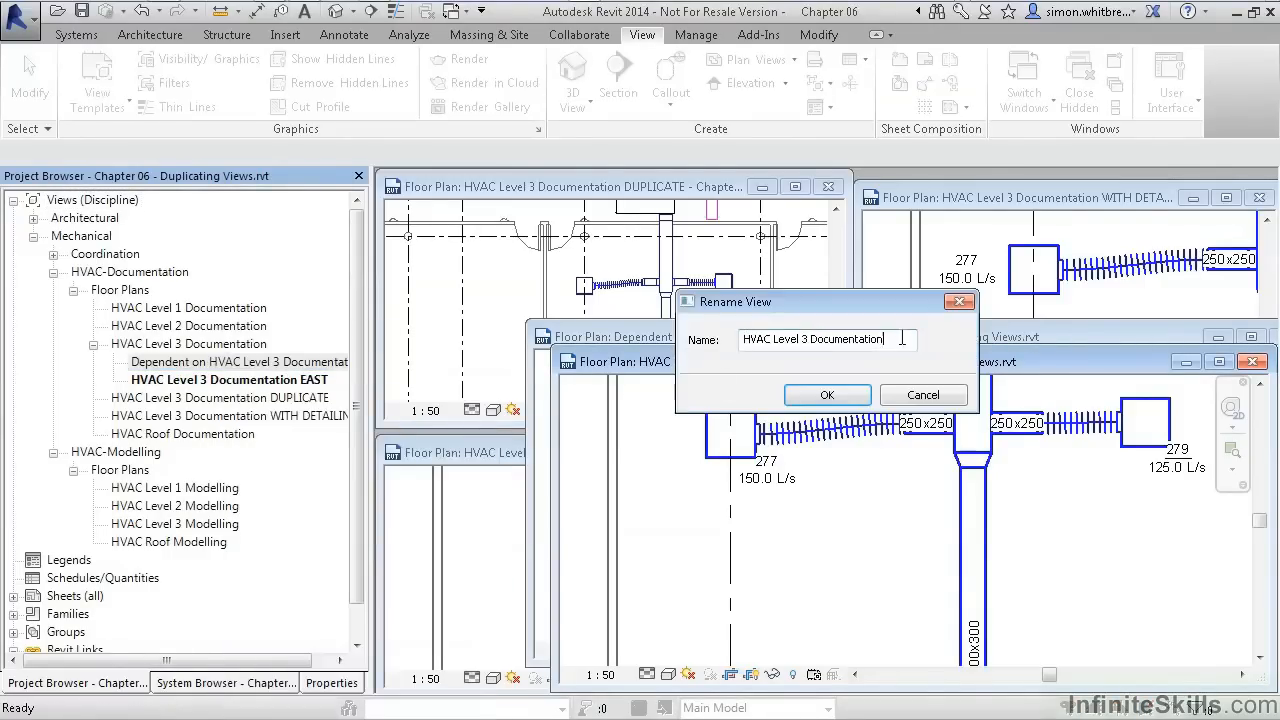
pyautogui.click(826, 394)
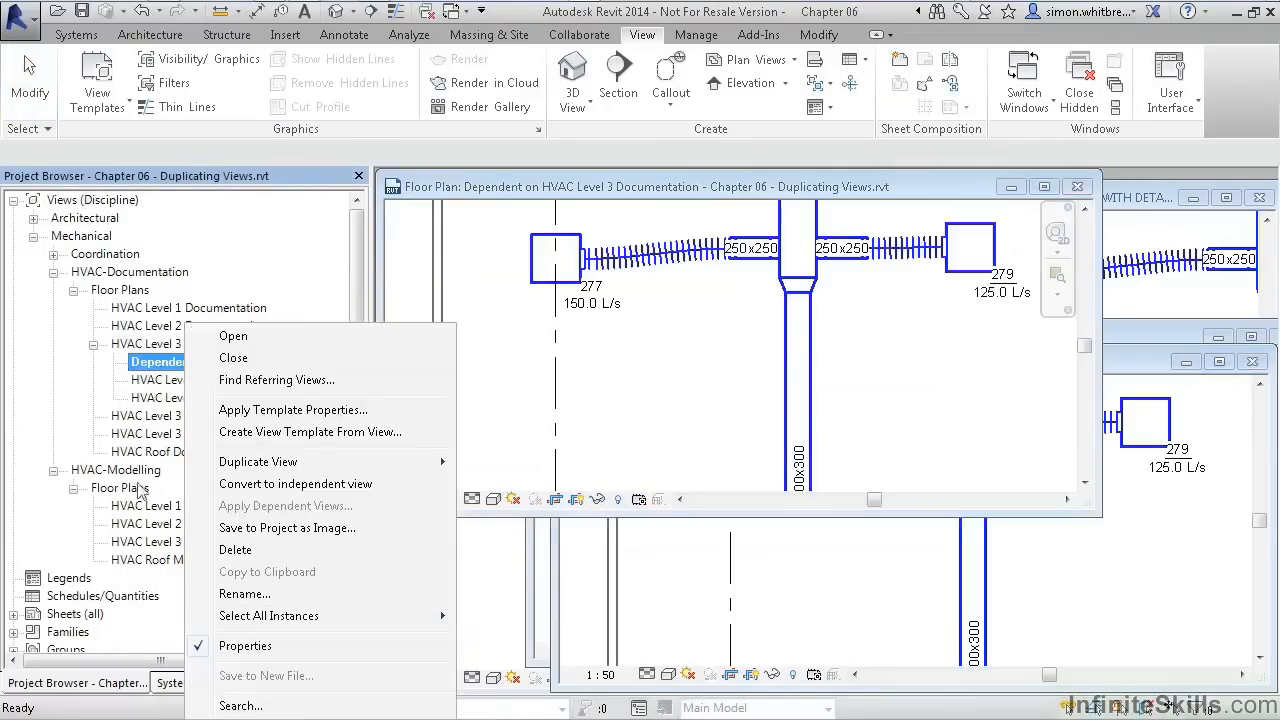
pyautogui.click(244, 592)
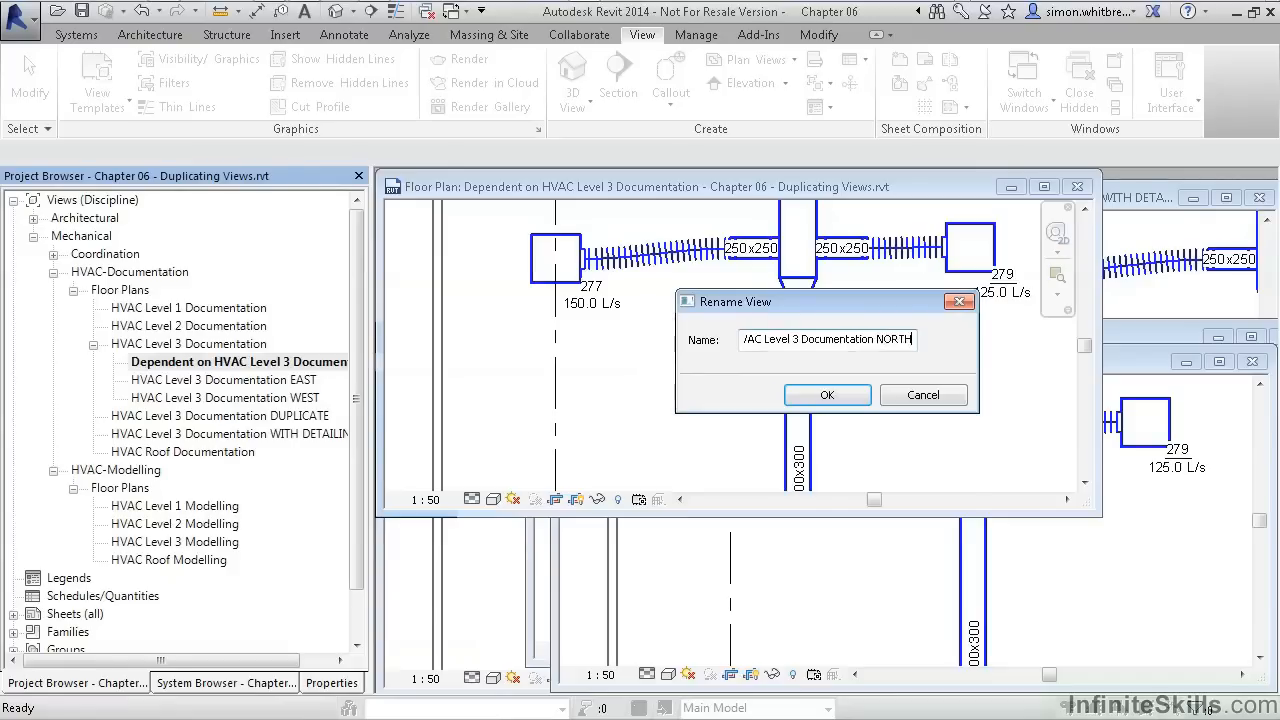
pyautogui.click(826, 394)
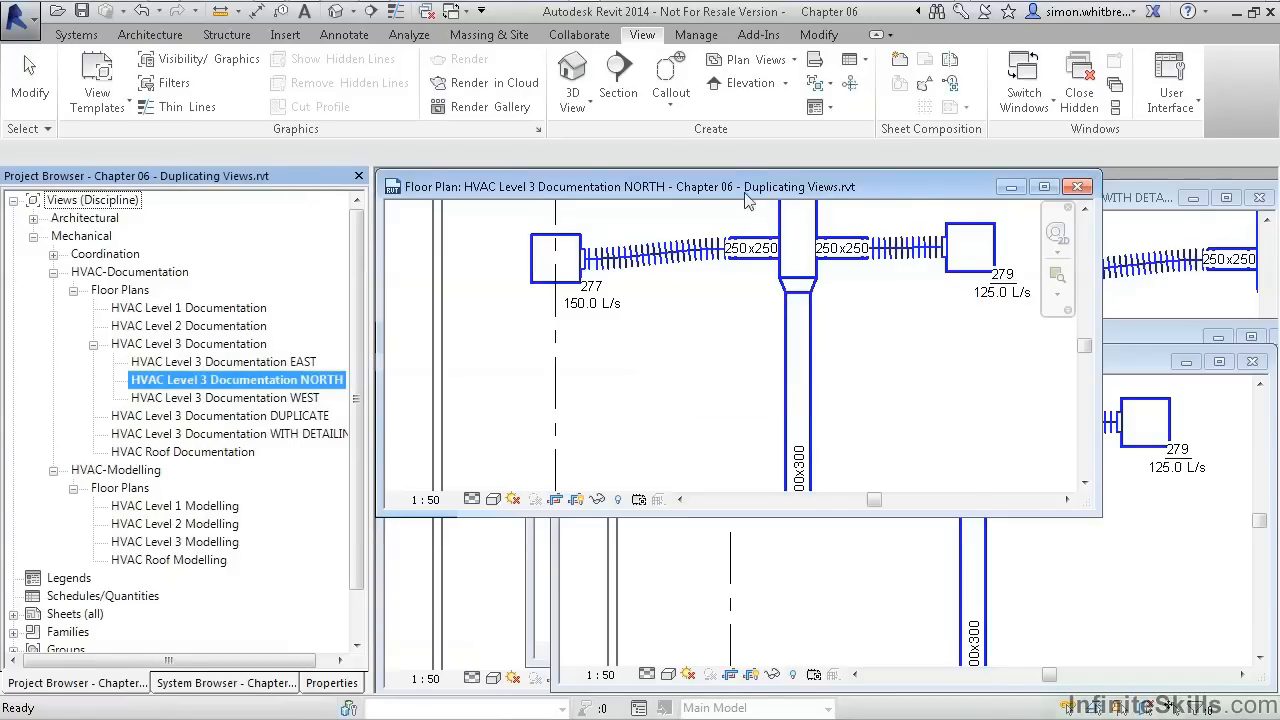
# Maximize the NORTH view and open the WEST dependent view from the Project Browser
pyautogui.click(1044, 186)
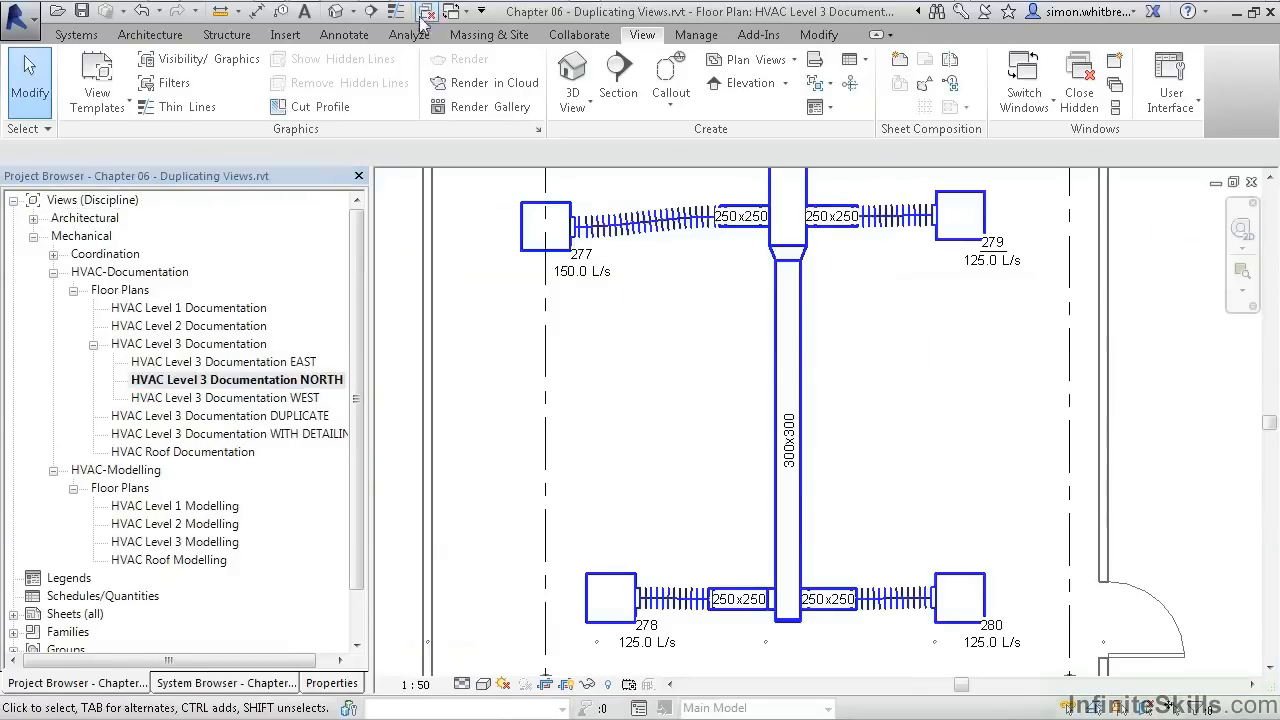
pyautogui.moveTo(428, 12)
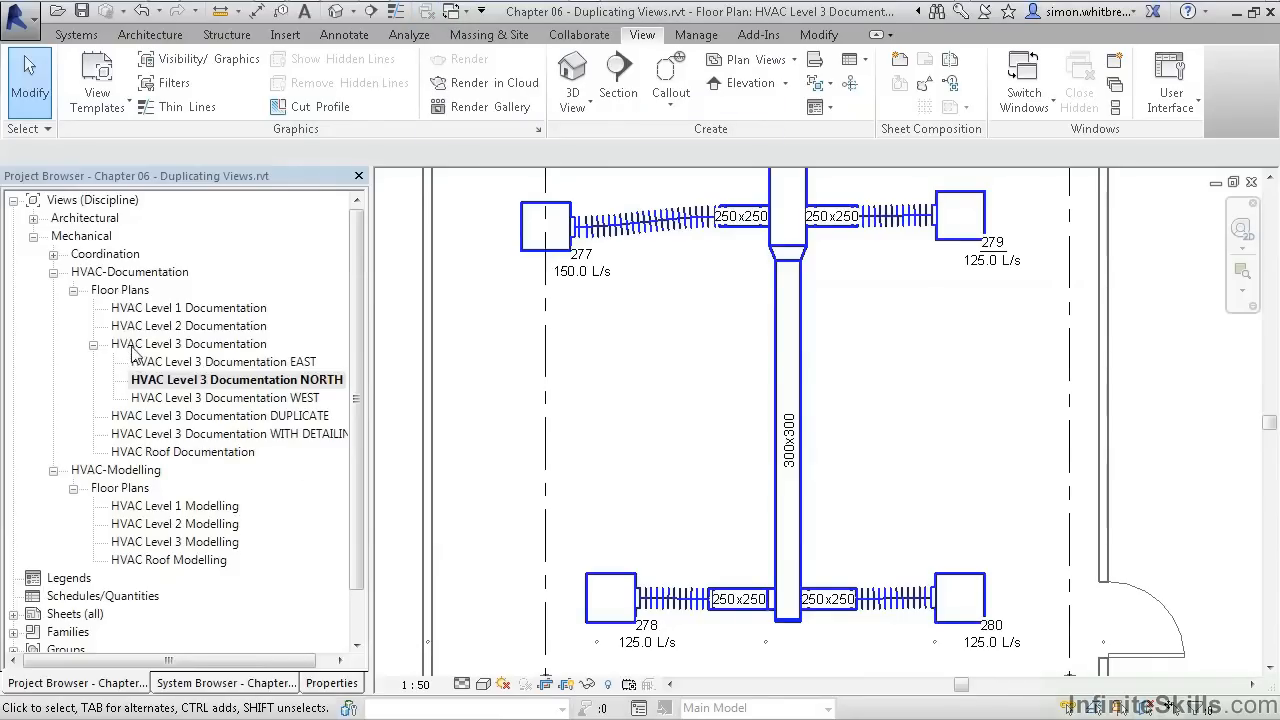
pyautogui.click(224, 360)
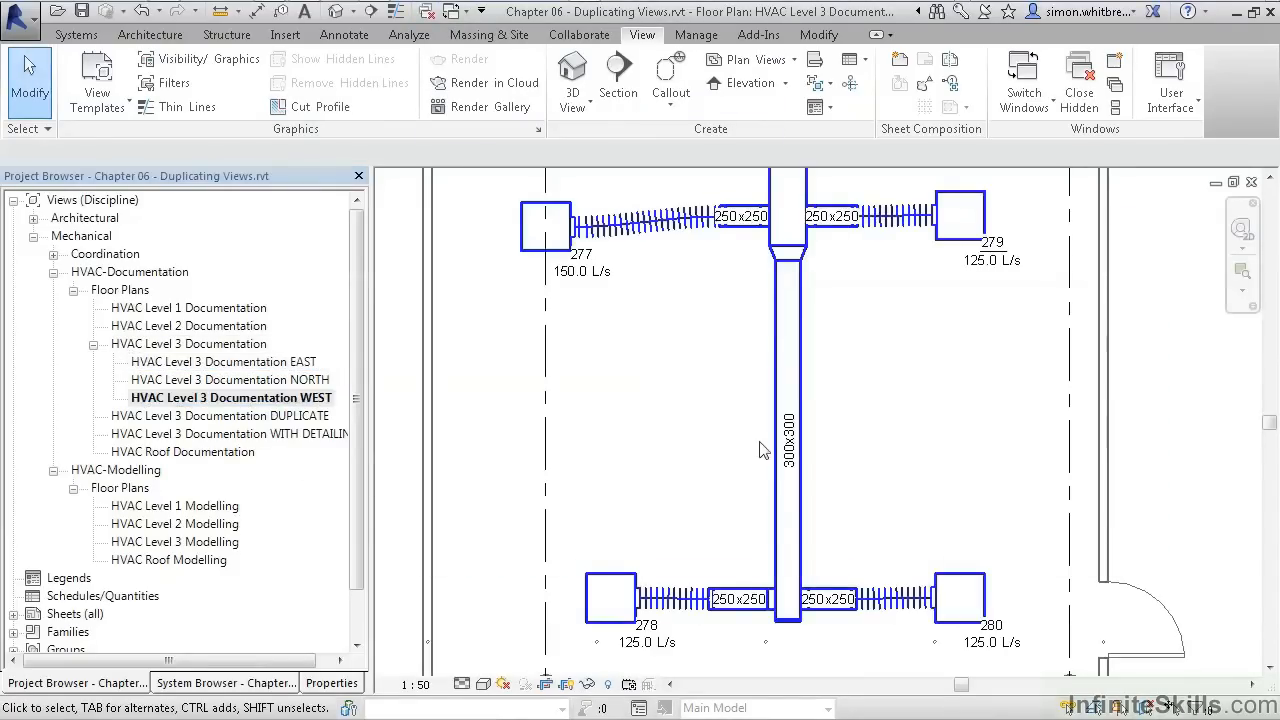
pyautogui.moveTo(1022, 82)
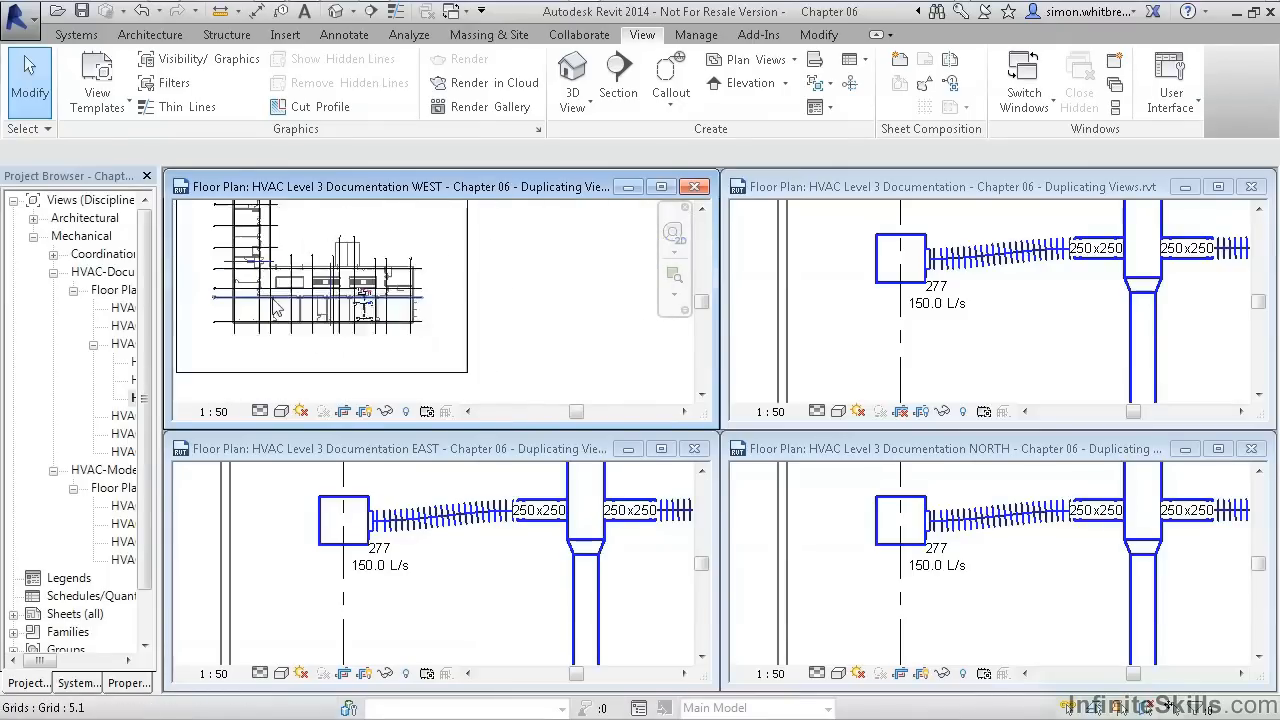
# Zoom to fit the floor plan and select the EAST view's crop region boundary
pyautogui.click(184, 344)
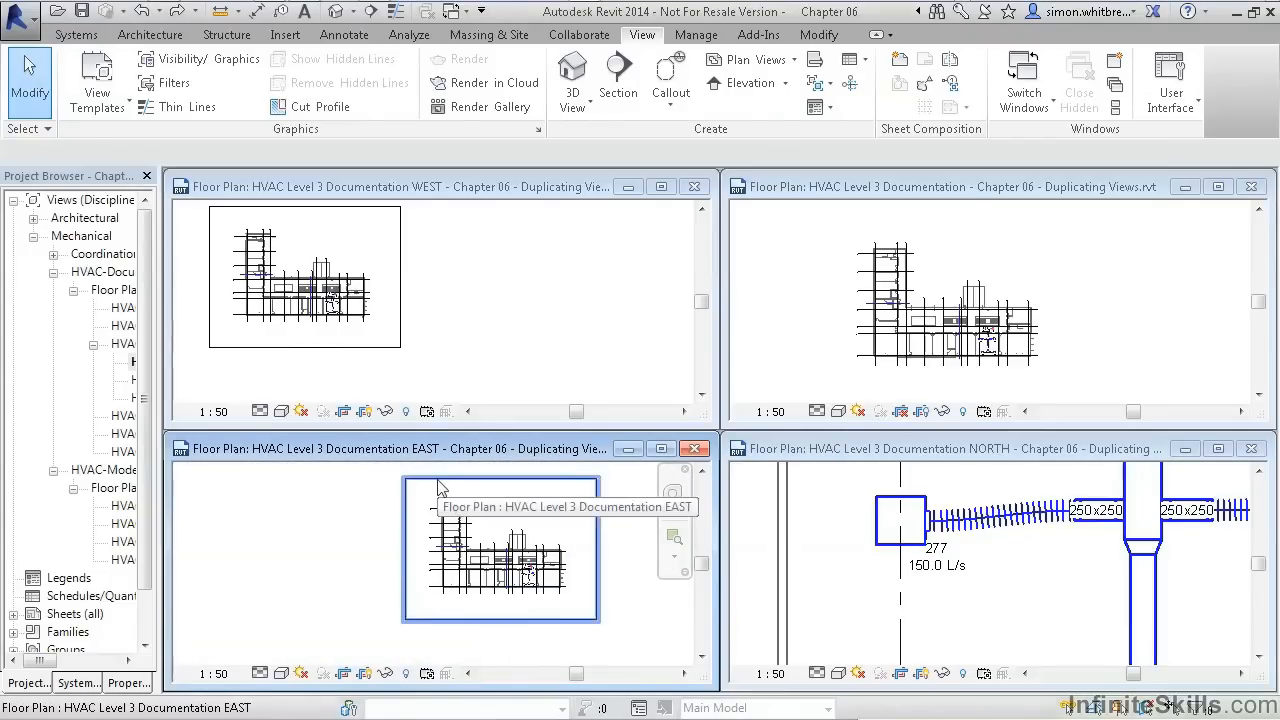
pyautogui.click(500, 560)
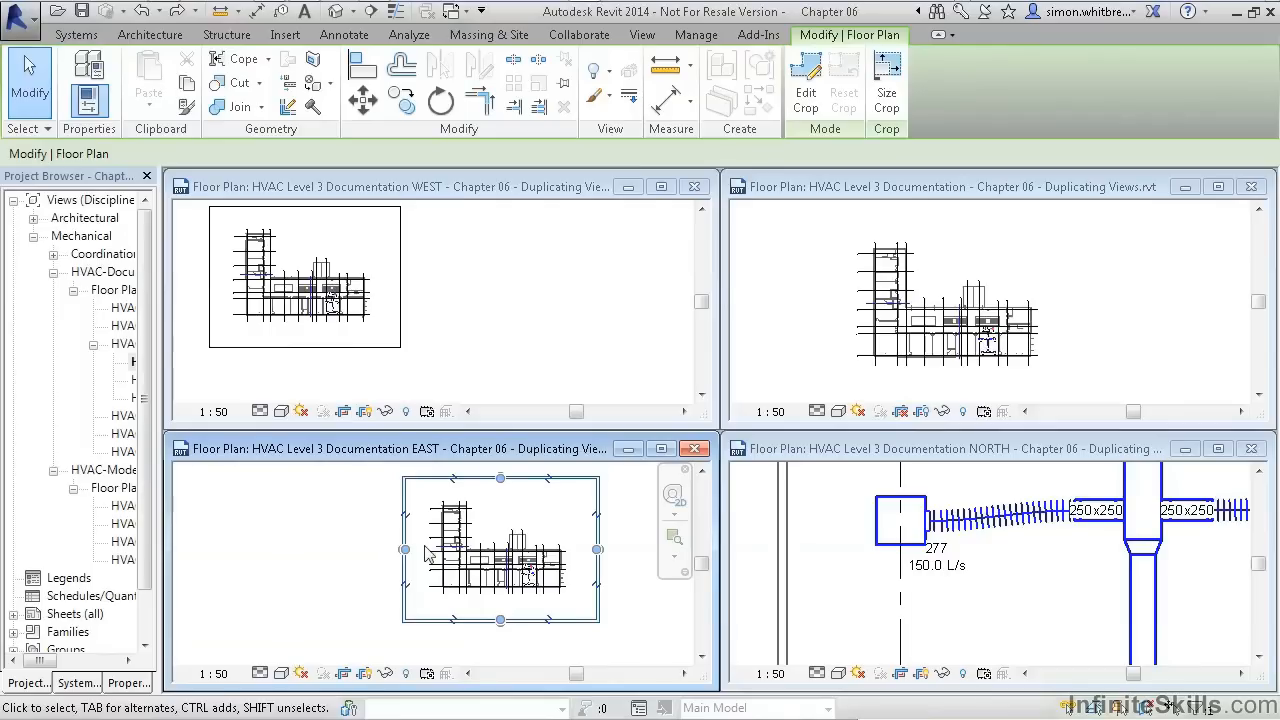